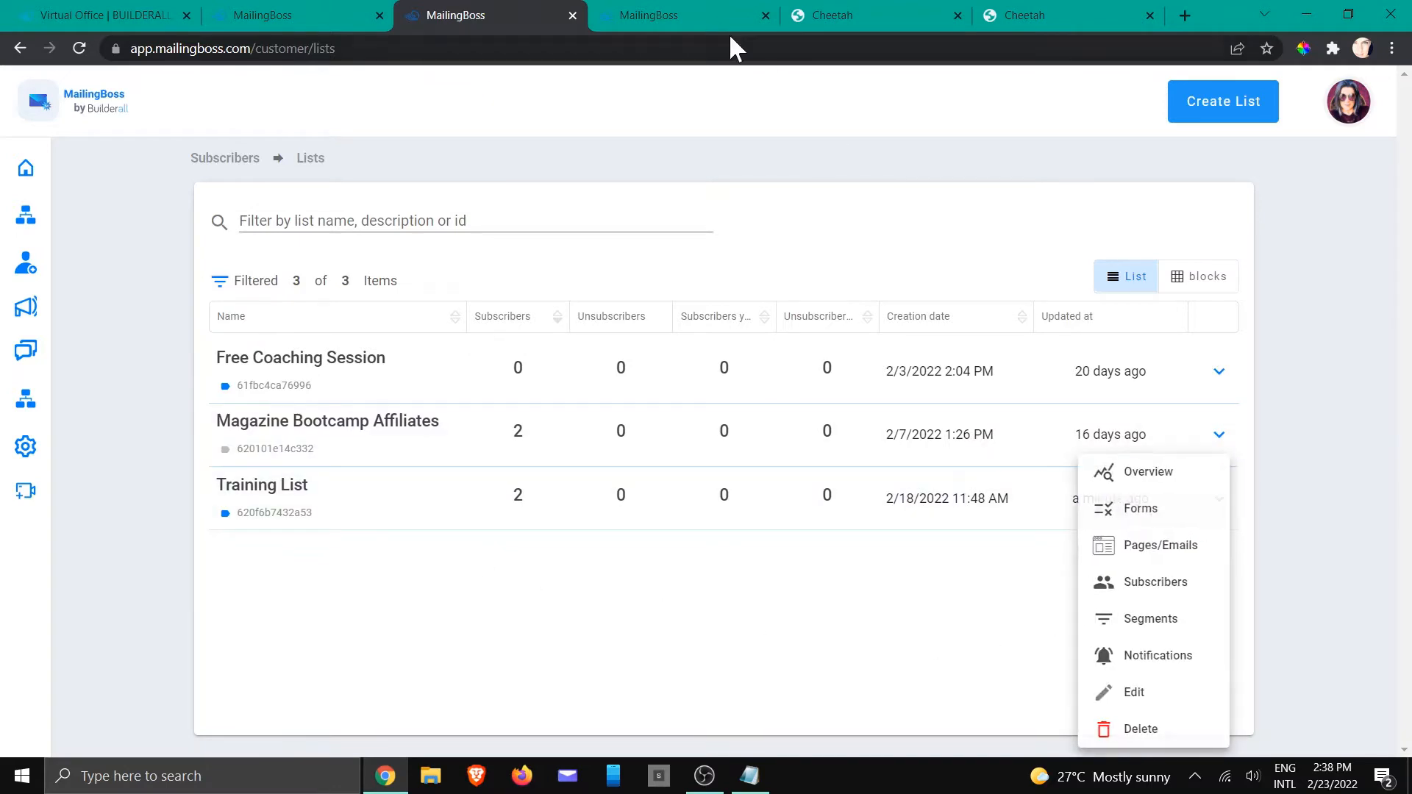
# Open the Training List's Thank You Pages settings and select the Consultation form.
pyautogui.click(1140, 508)
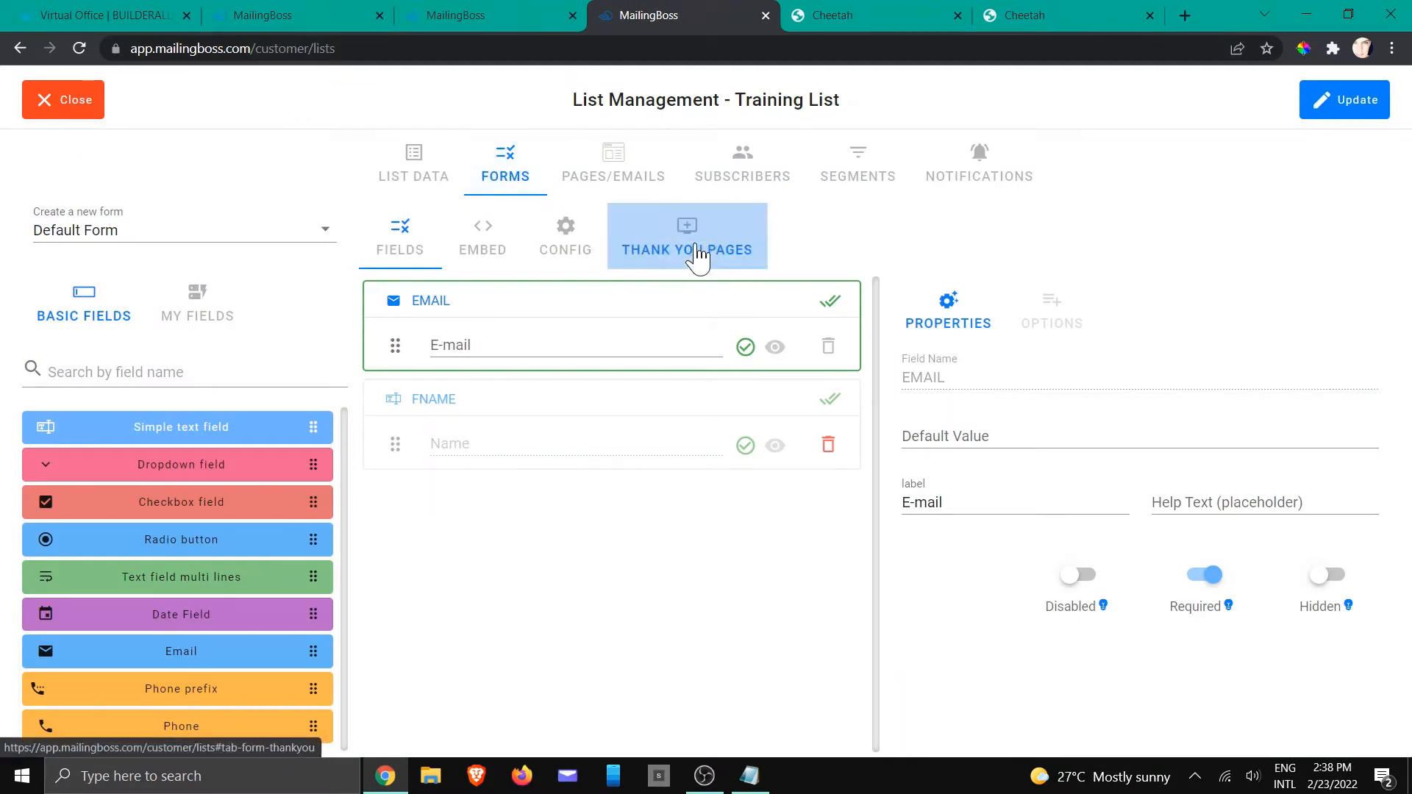
pyautogui.click(686, 249)
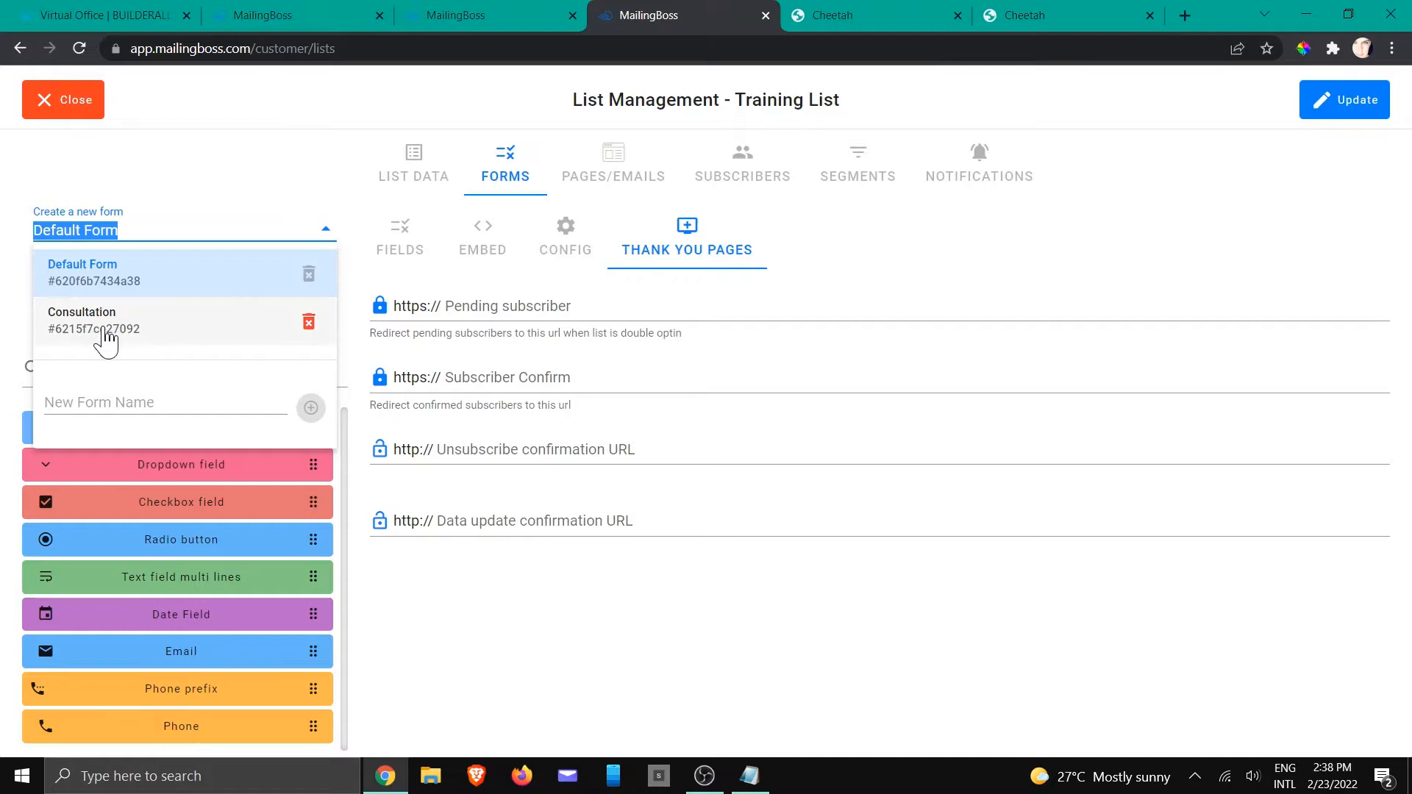
pyautogui.click(108, 320)
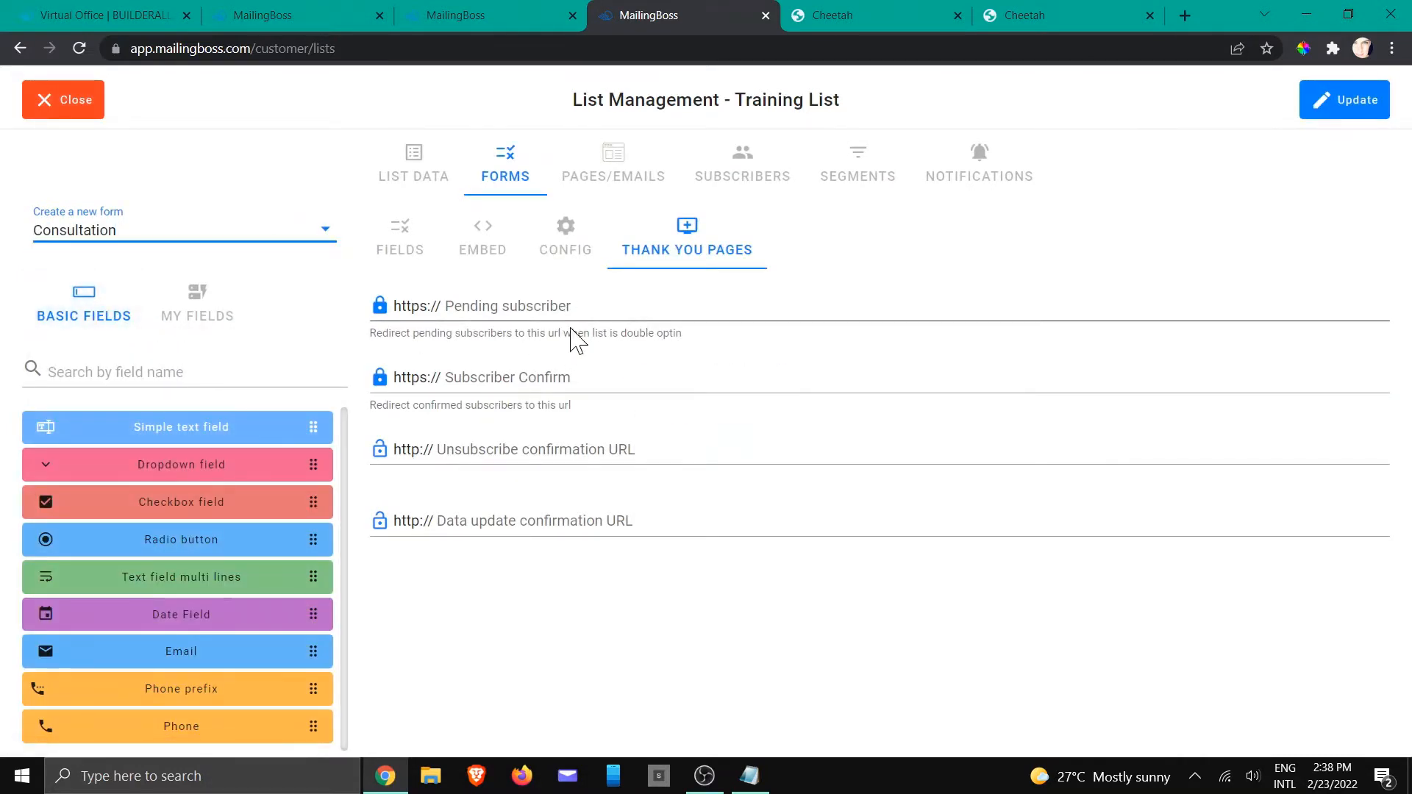
pyautogui.moveTo(580, 573)
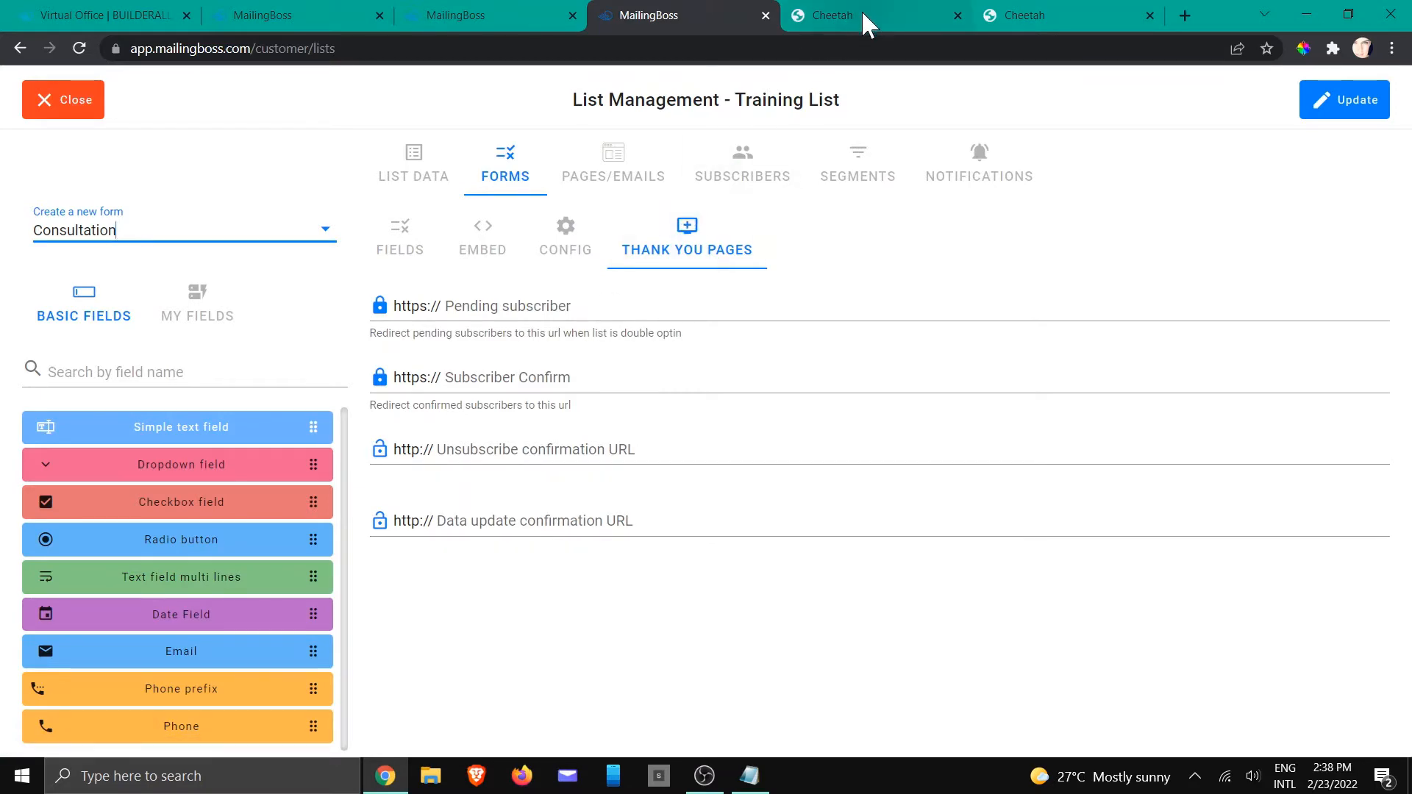
# On Cheetah's Home page, view then cancel the form's List URL settings, and delete the form.
pyautogui.click(874, 15)
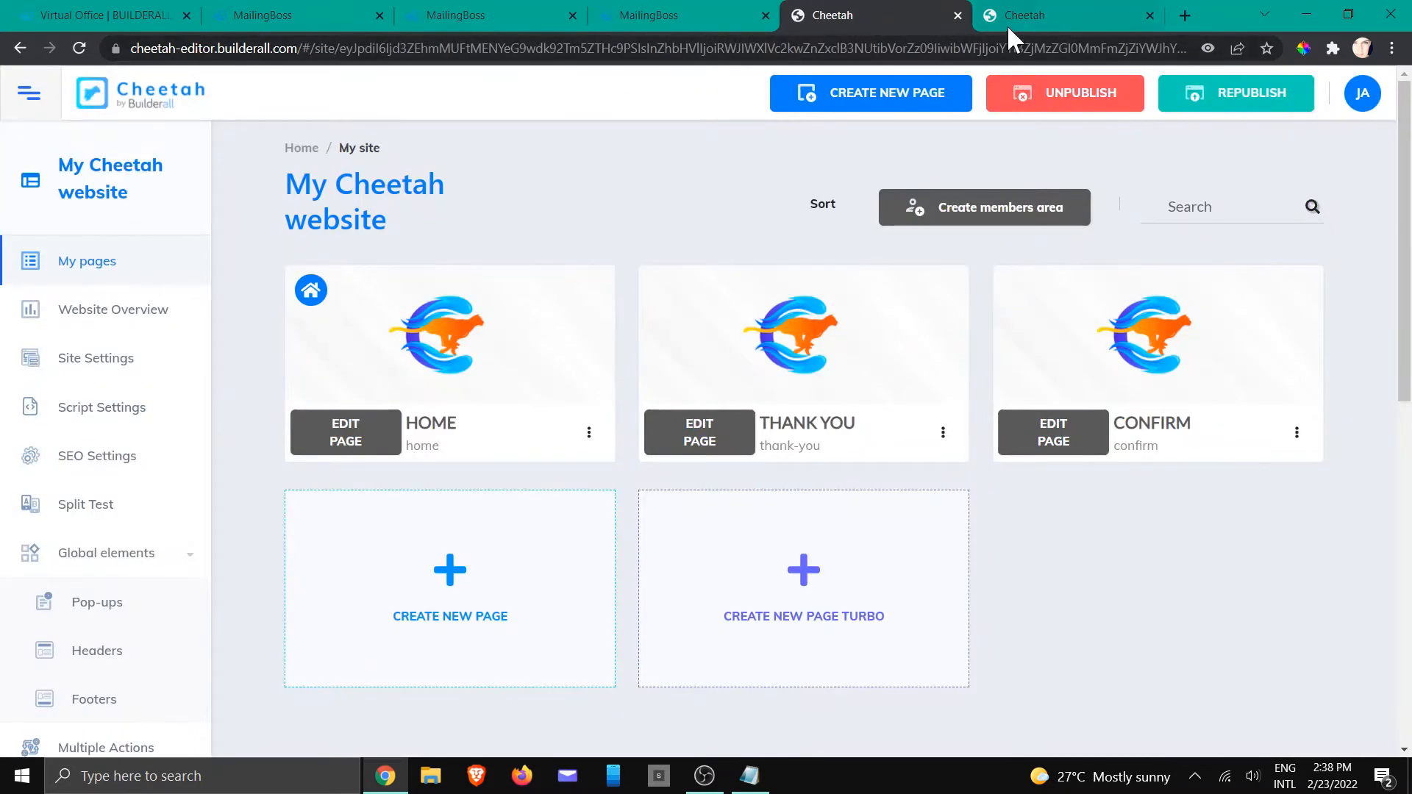
pyautogui.click(345, 432)
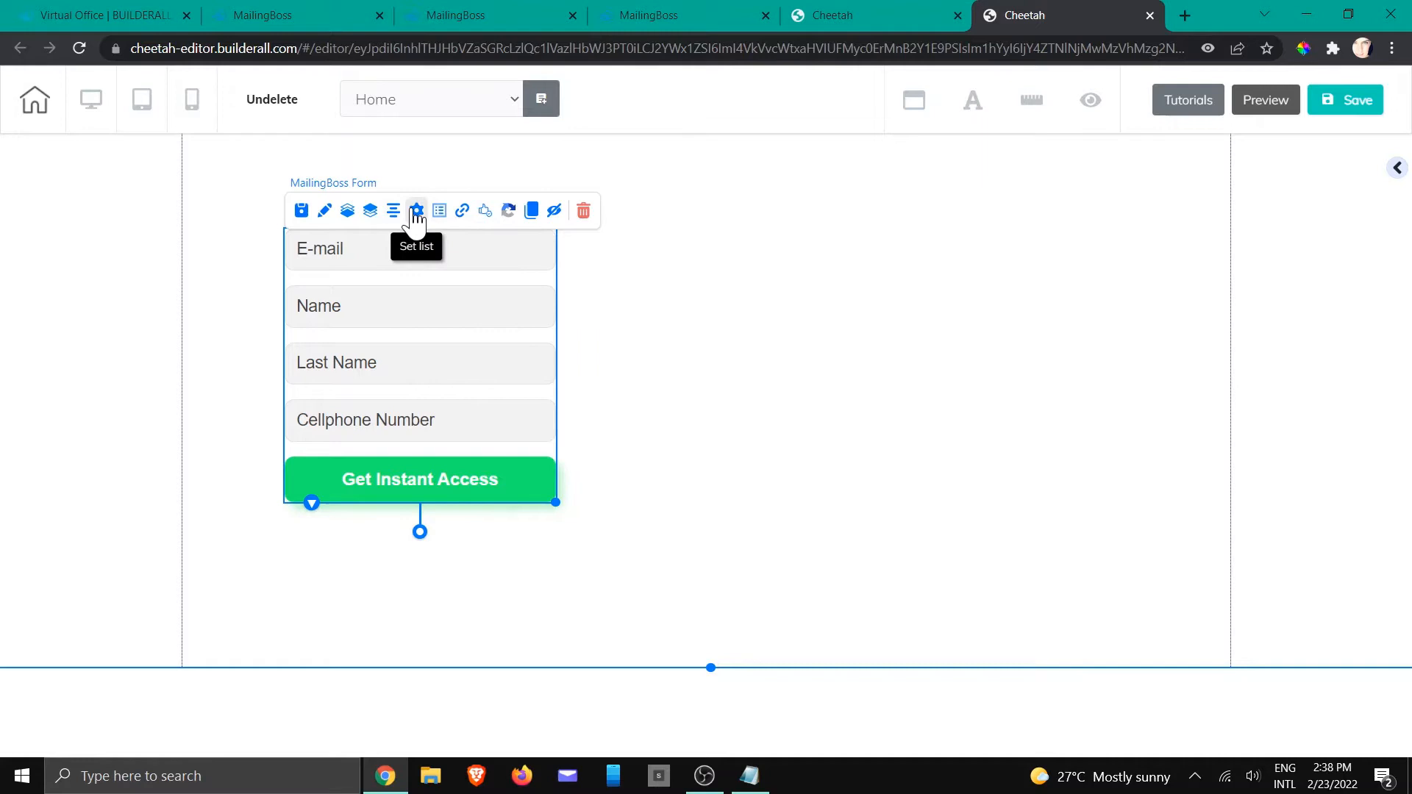
pyautogui.moveTo(462, 209)
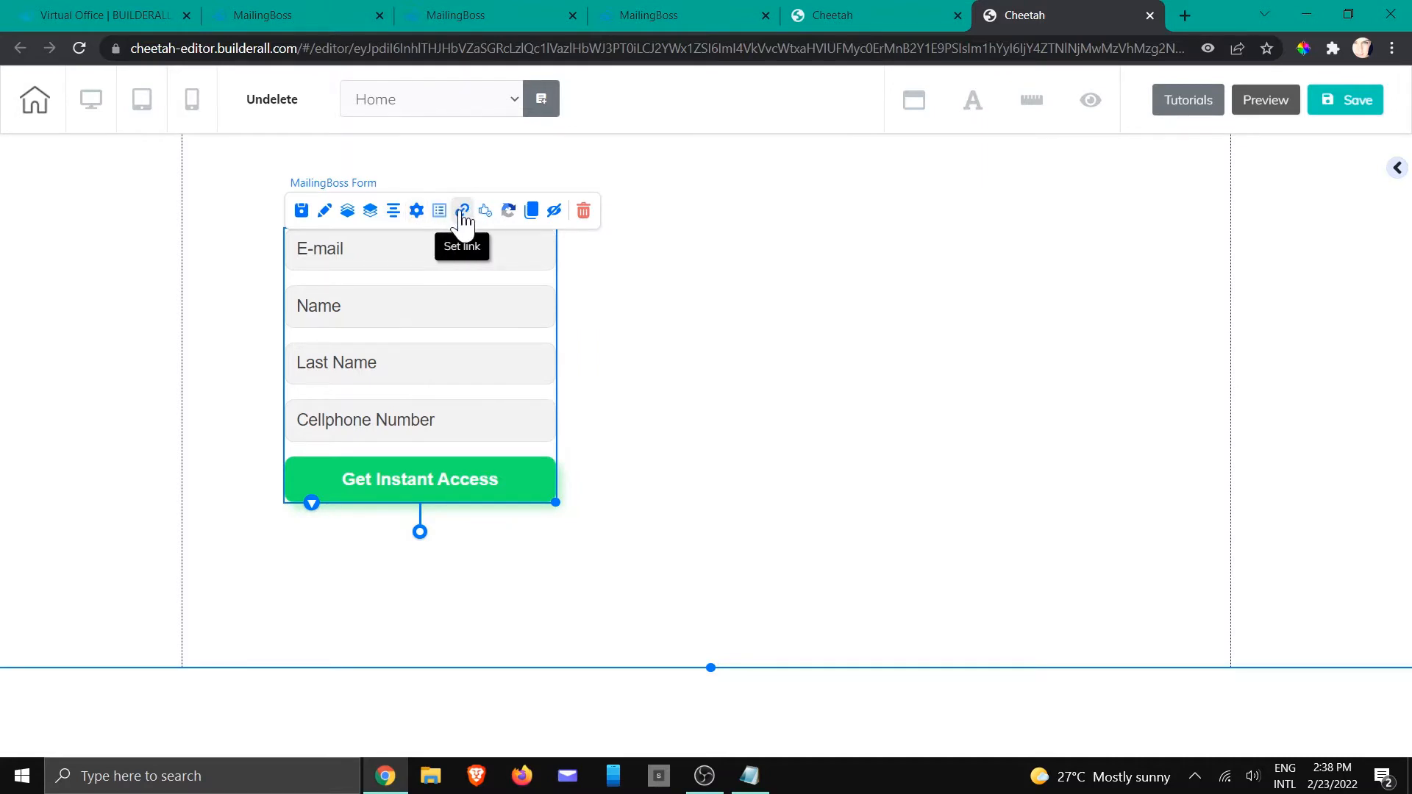
pyautogui.click(462, 209)
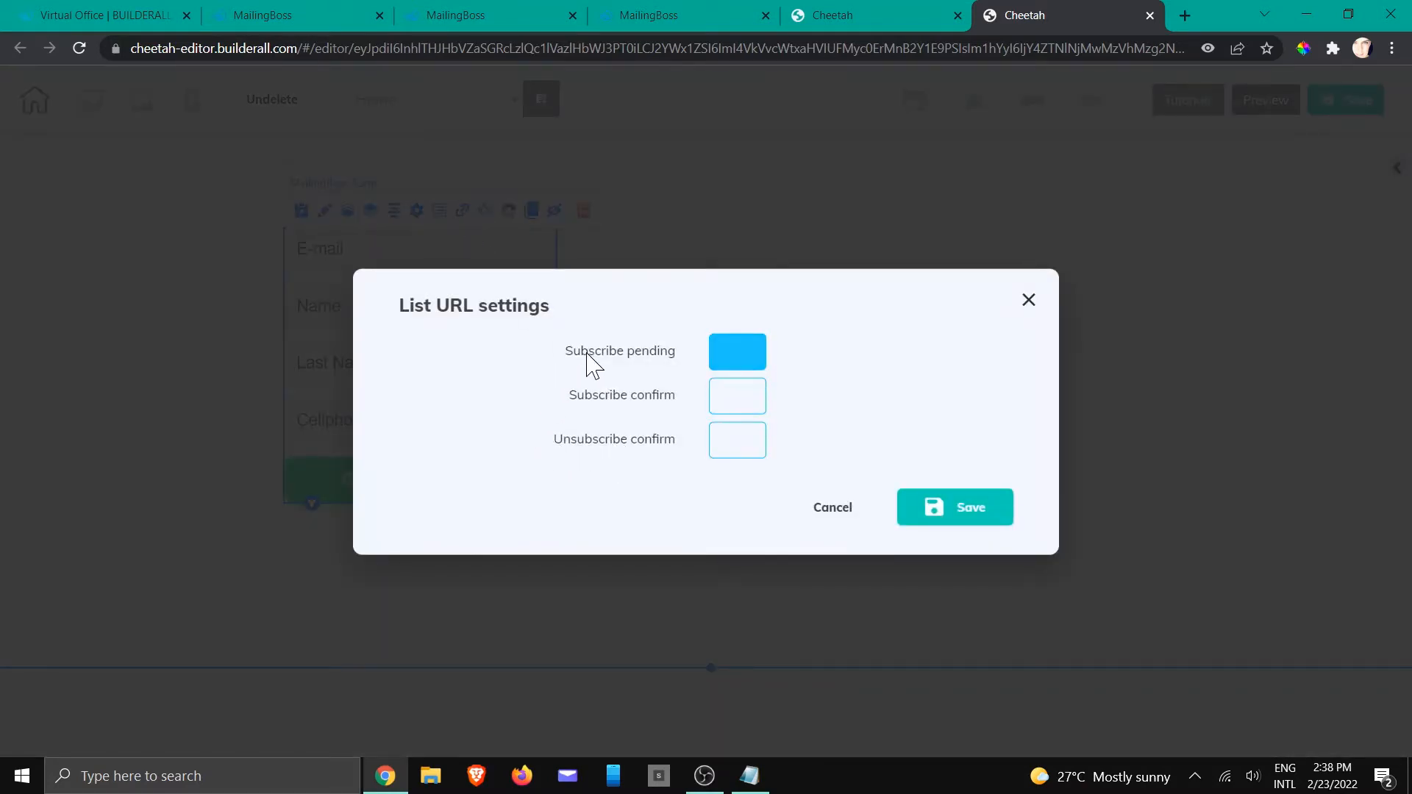
pyautogui.click(736, 440)
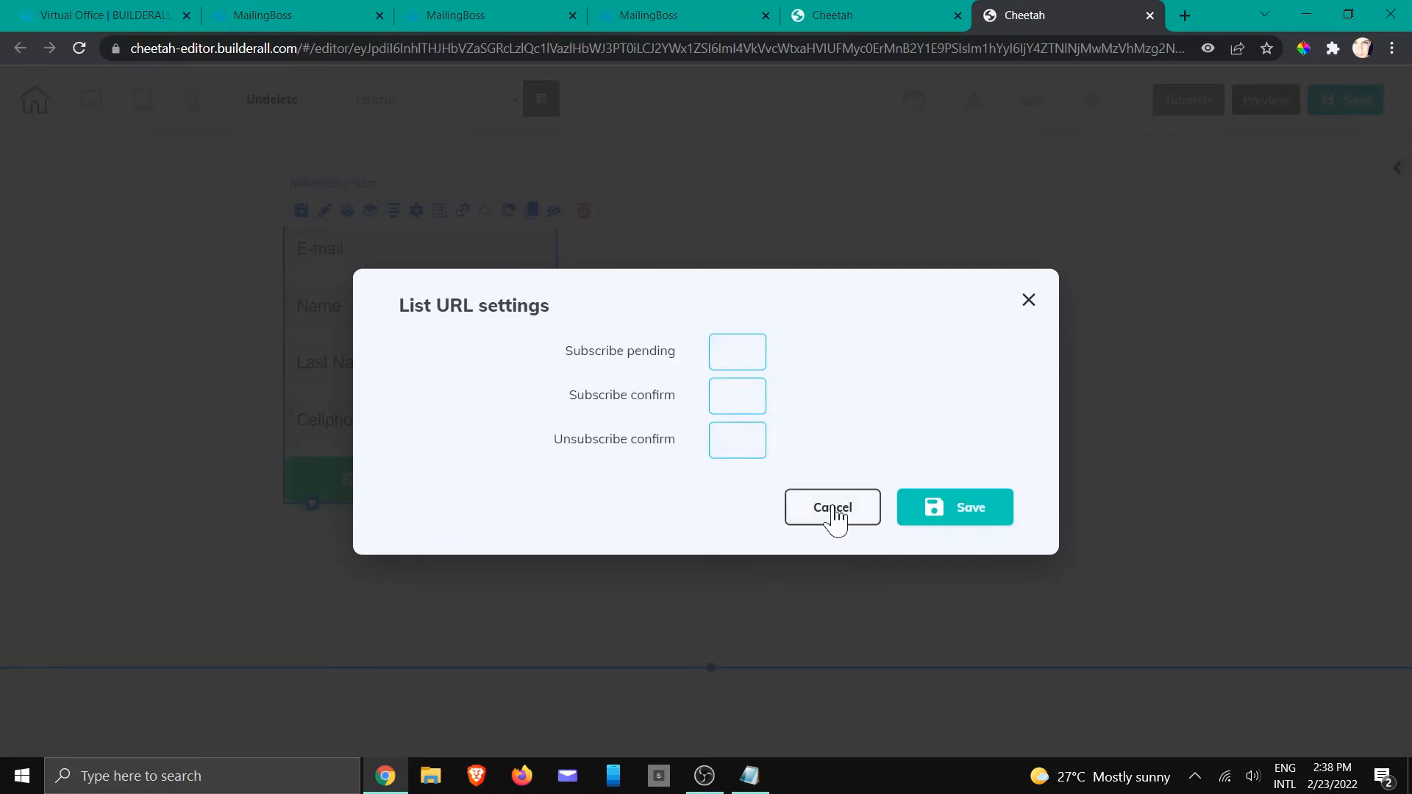
pyautogui.click(831, 506)
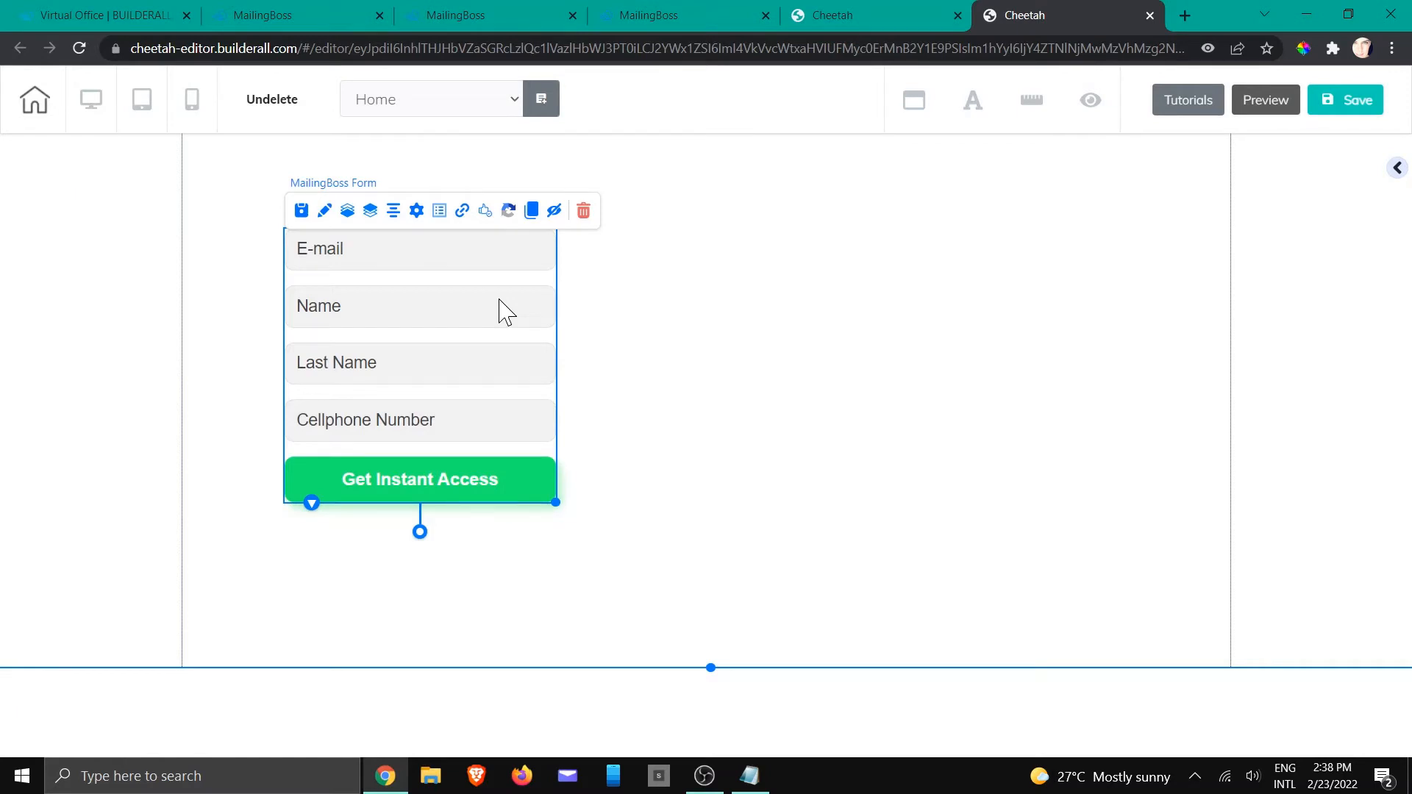
pyautogui.moveTo(583, 209)
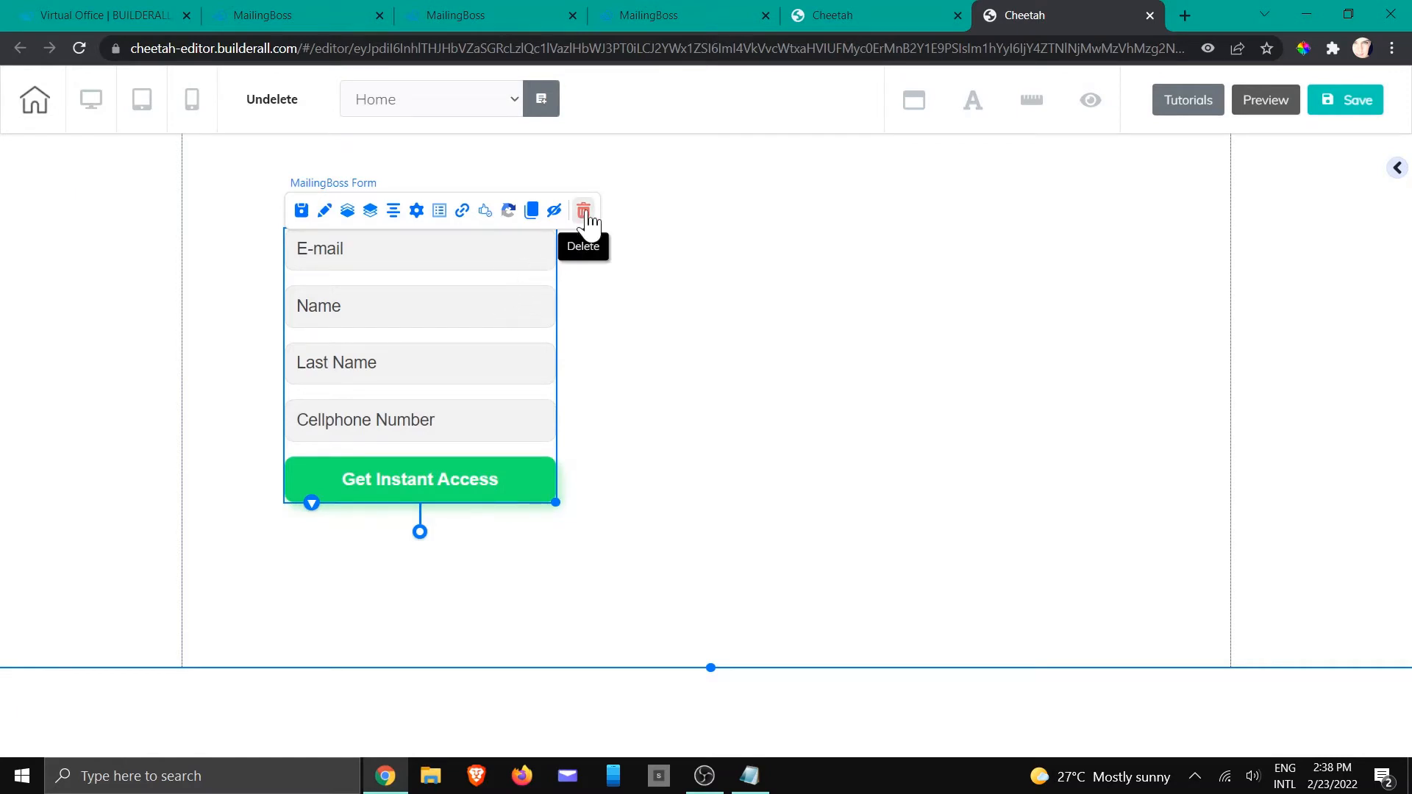
pyautogui.click(583, 210)
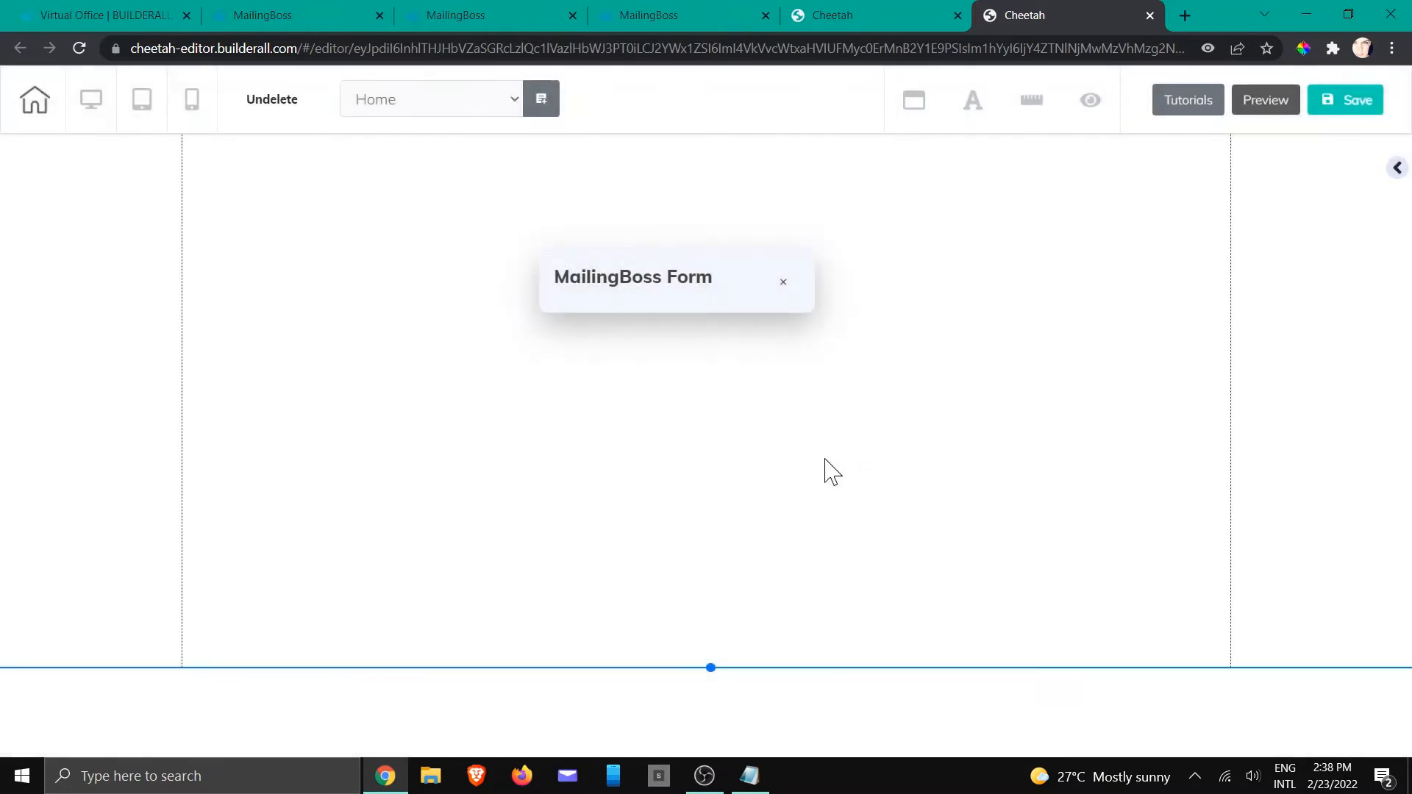
# Enter the Cheetah thank-you page URL (…builderall.com/thank-you) as the Pending subscriber redirect.
pyautogui.click(827, 16)
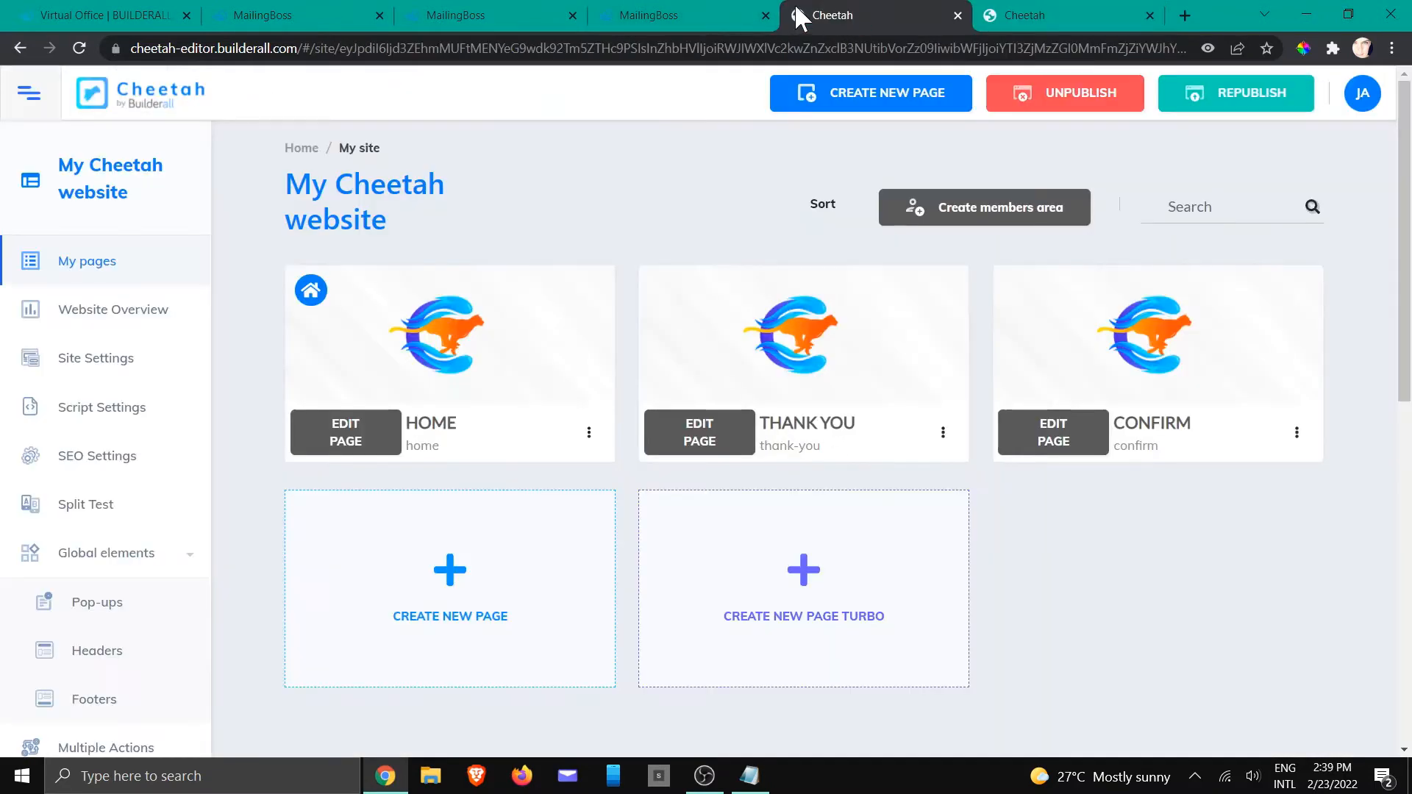
pyautogui.moveTo(887, 354)
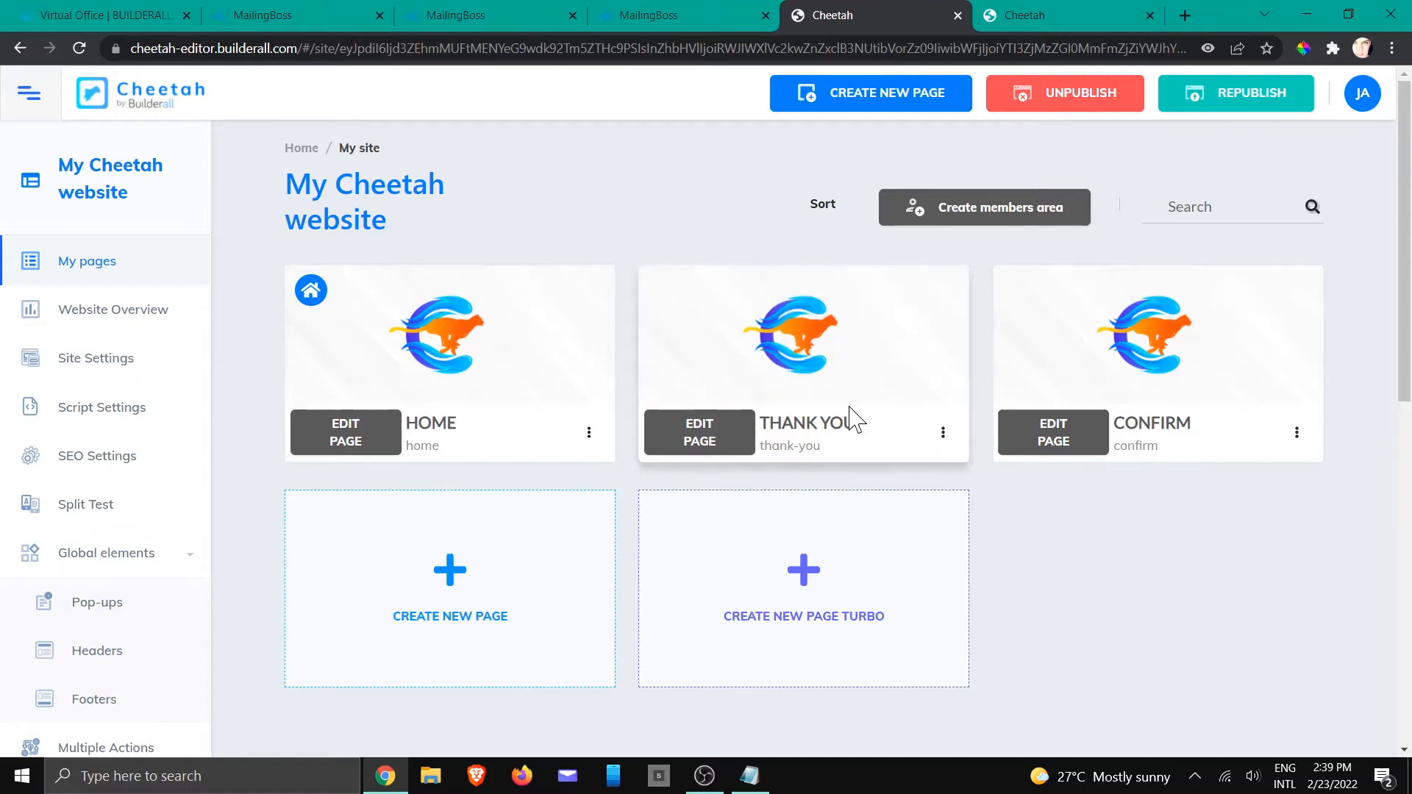
pyautogui.click(943, 433)
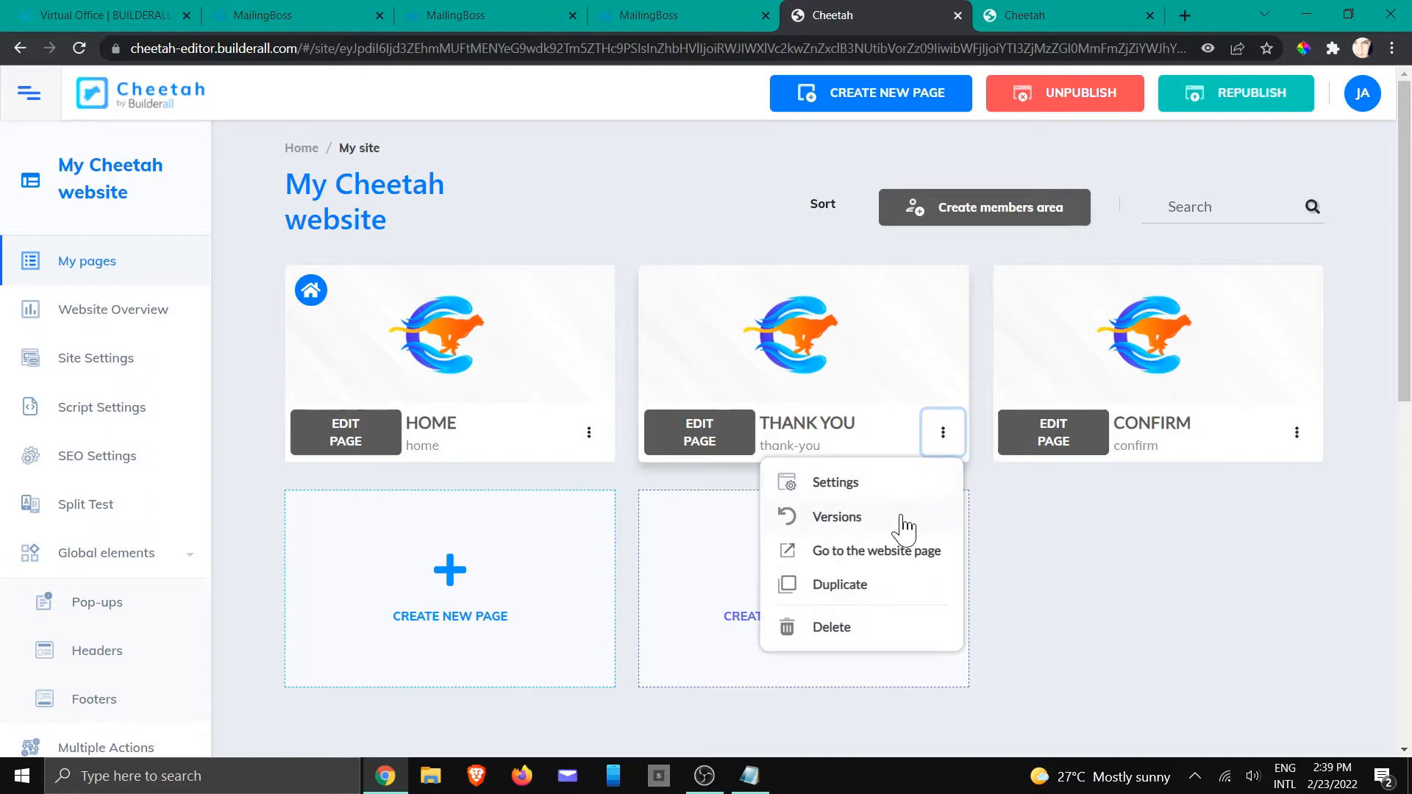
pyautogui.click(875, 550)
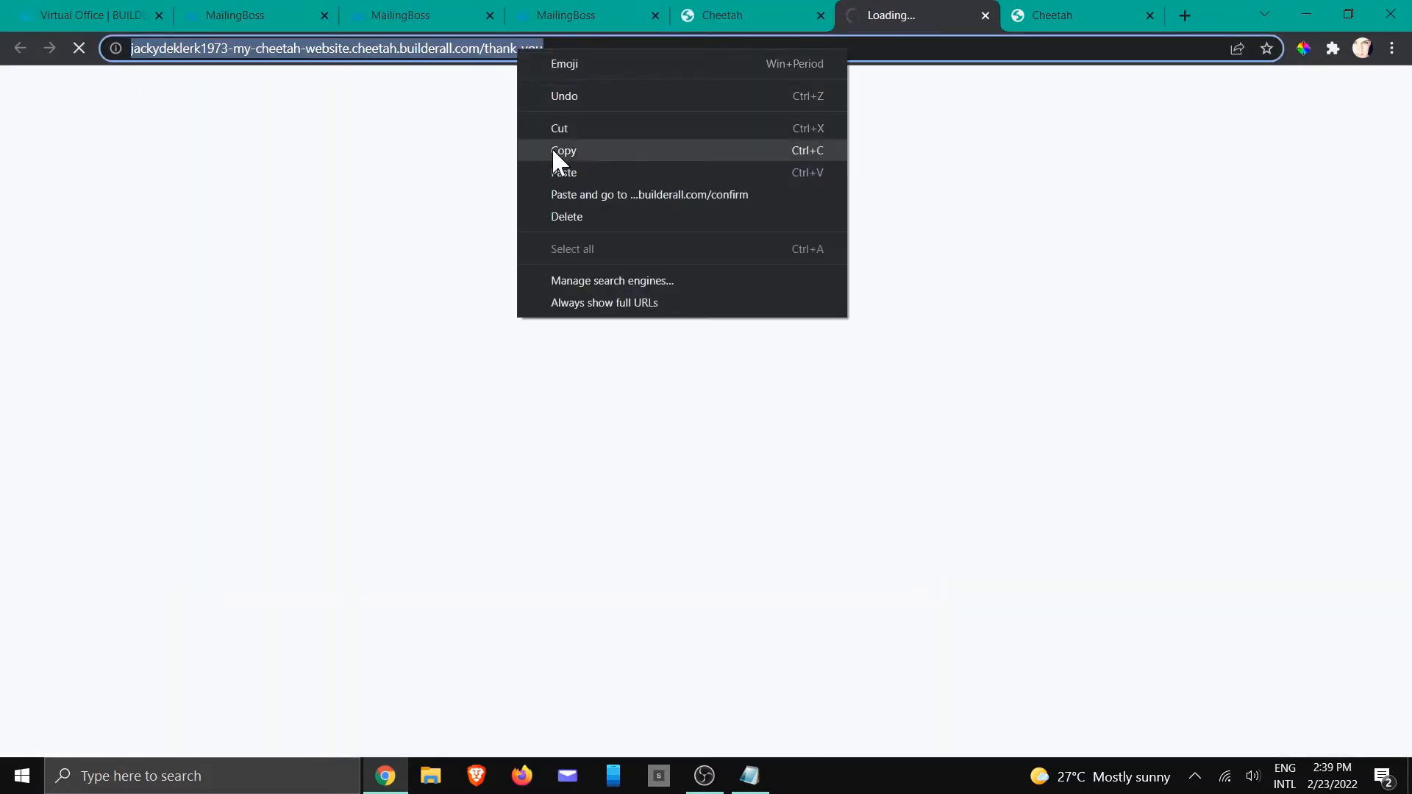
pyautogui.click(752, 15)
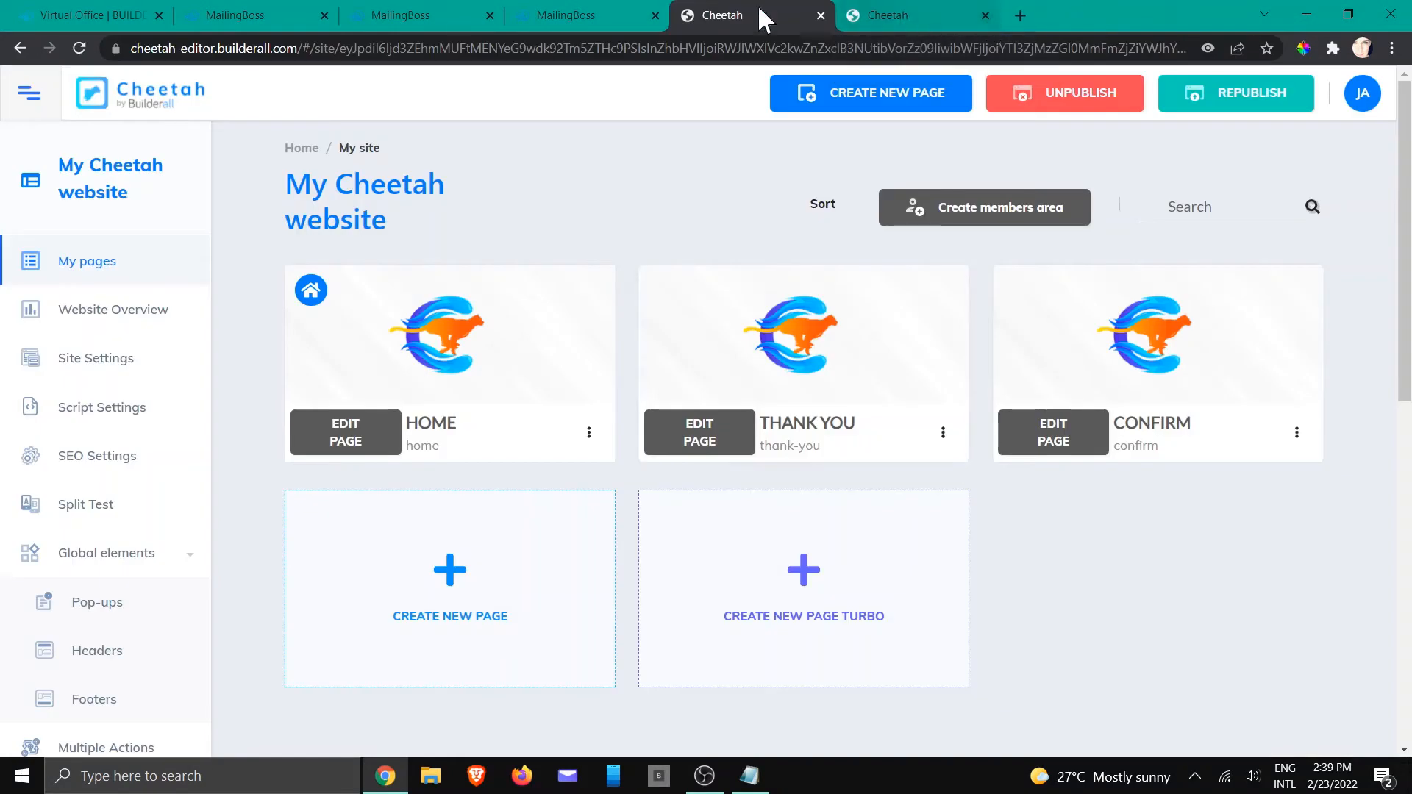
pyautogui.click(646, 15)
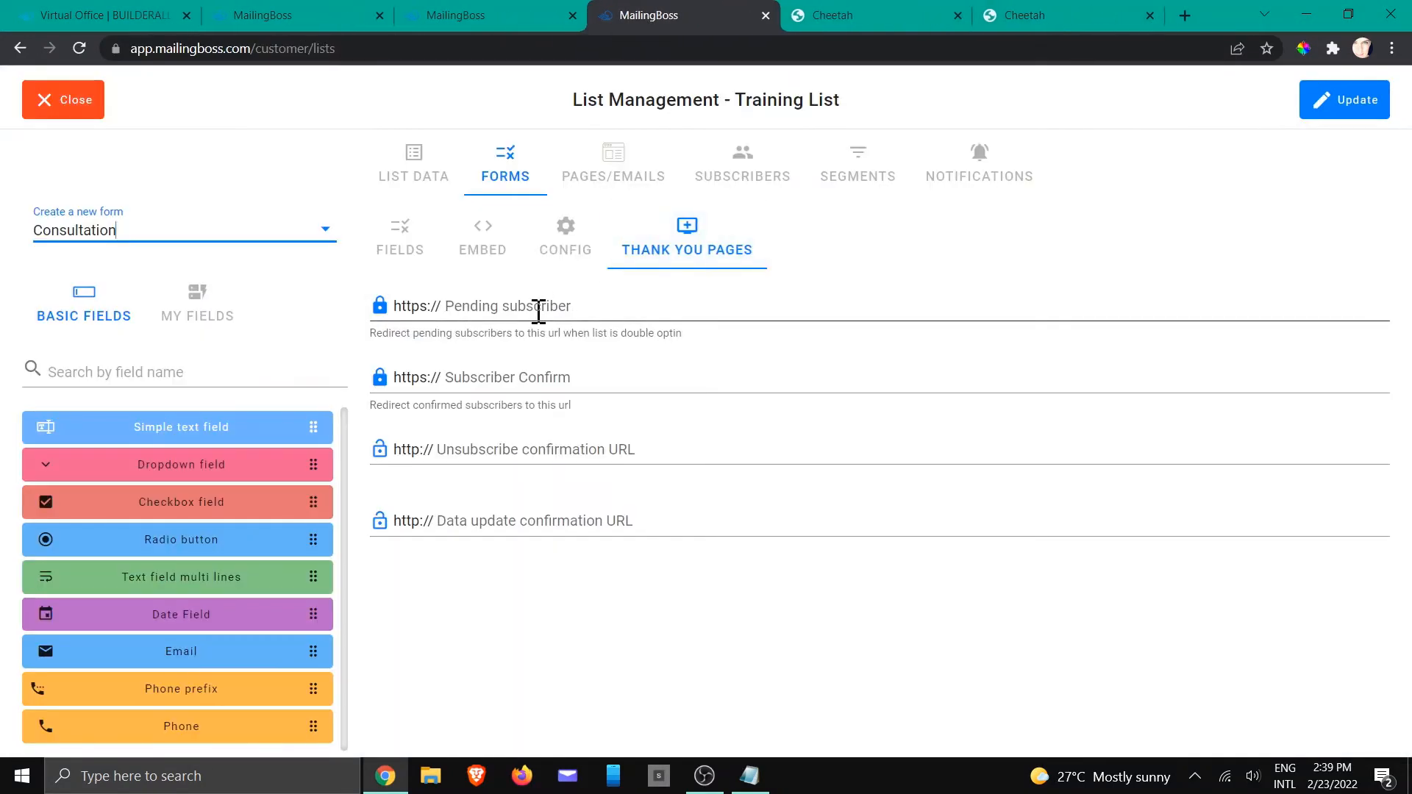
pyautogui.write('https://jackydeklerk1973-my-cheetah-website.cheetah.builderall.com/thank-you')
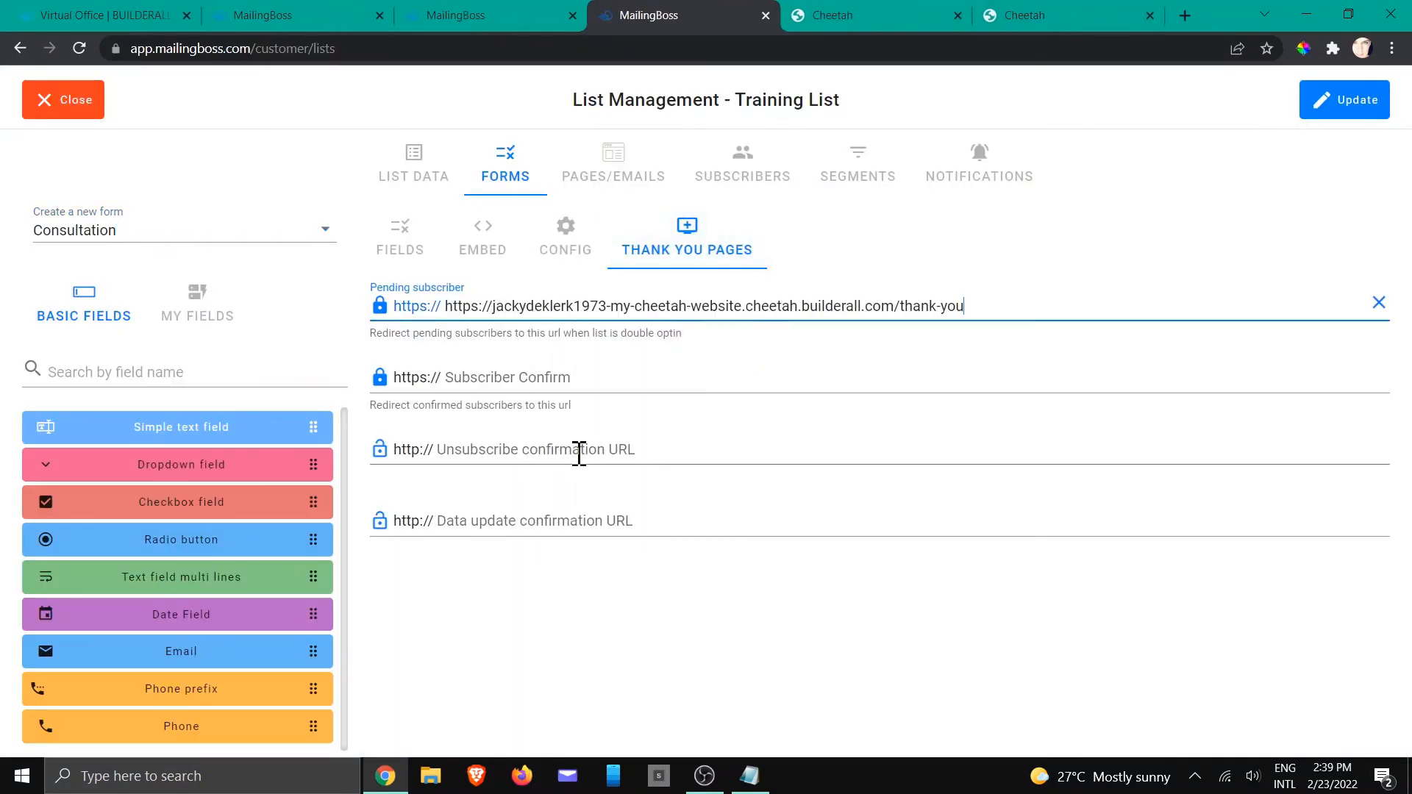
pyautogui.doubleClick(468, 306)
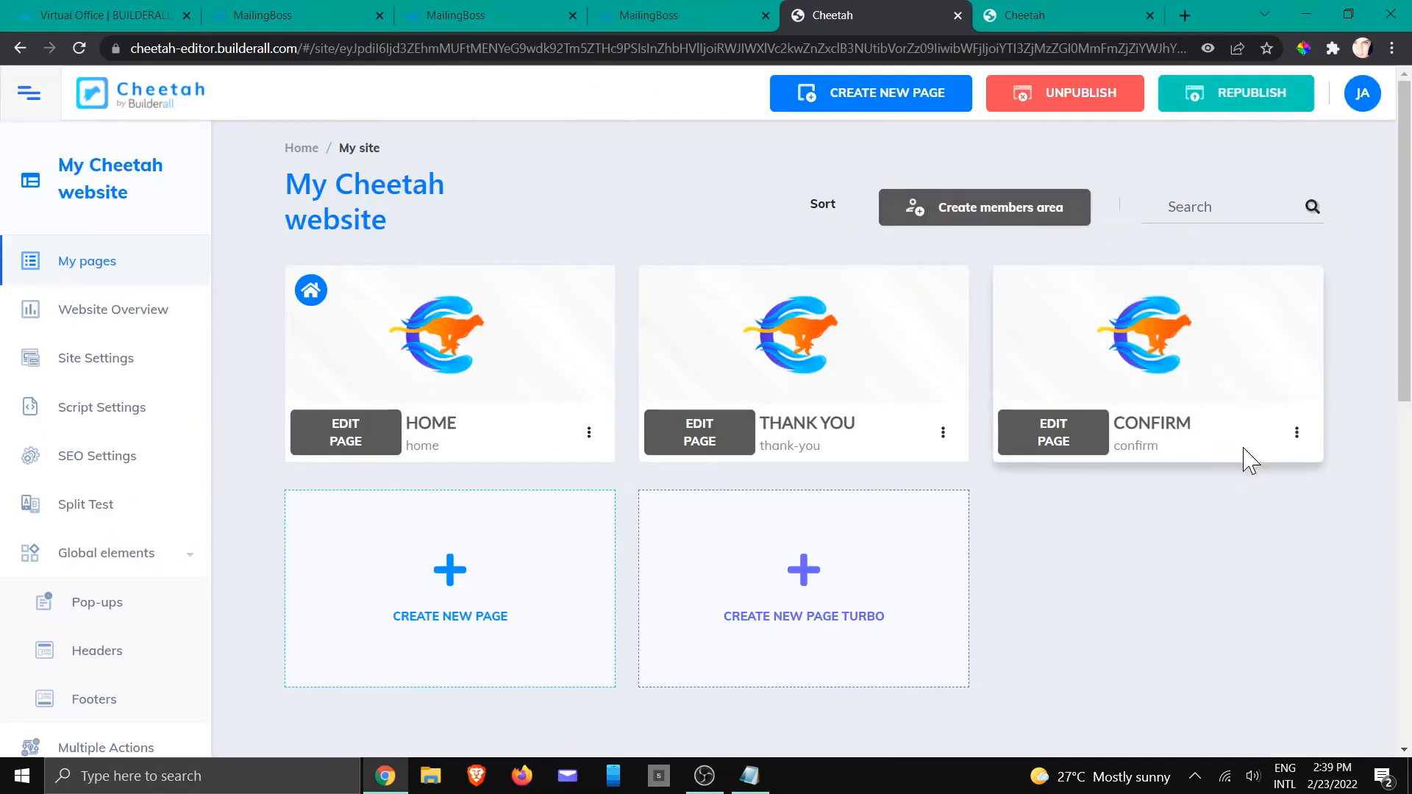
# Enter the Cheetah confirm page URL (…builderall.com/confirm) as the Subscriber Confirm redirect.
pyautogui.click(1295, 432)
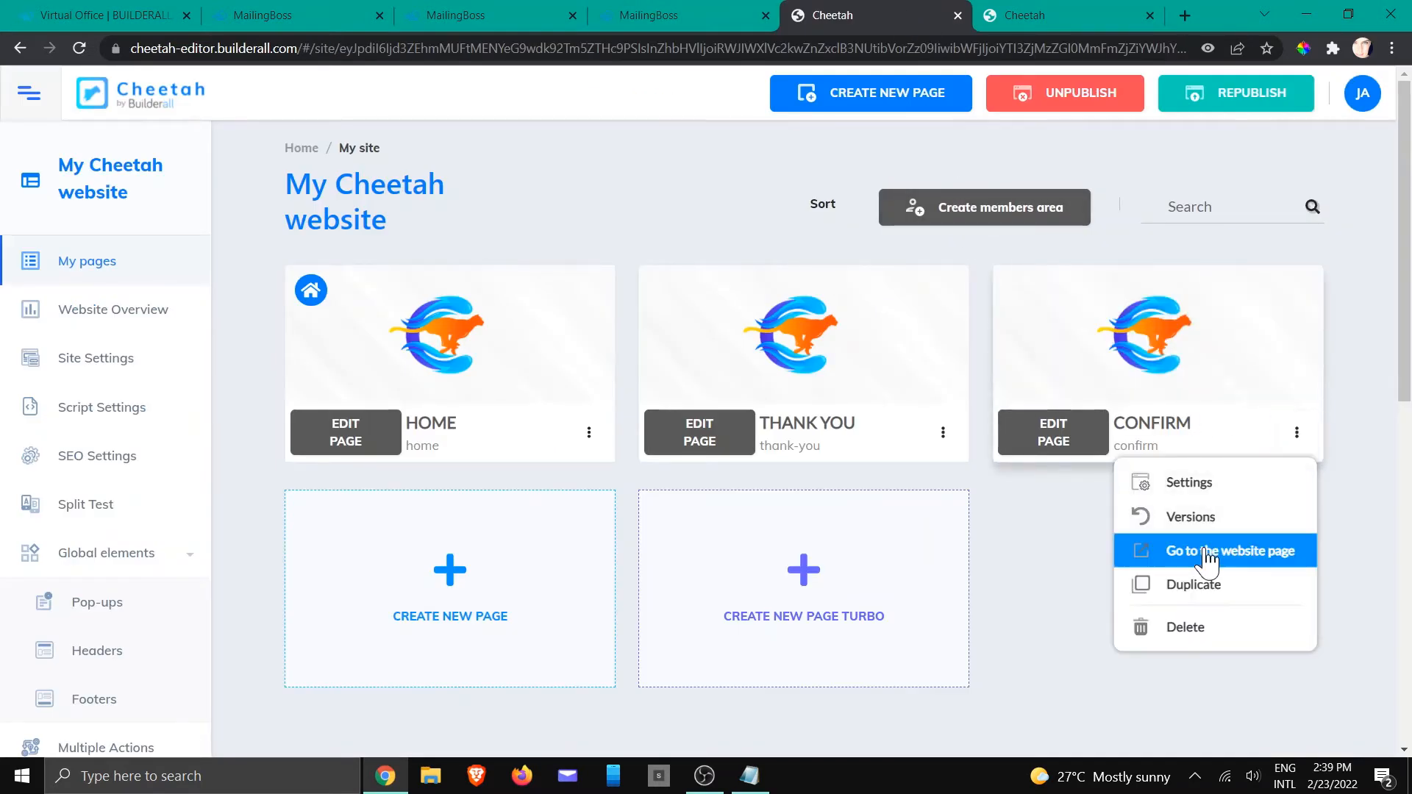
pyautogui.click(1222, 550)
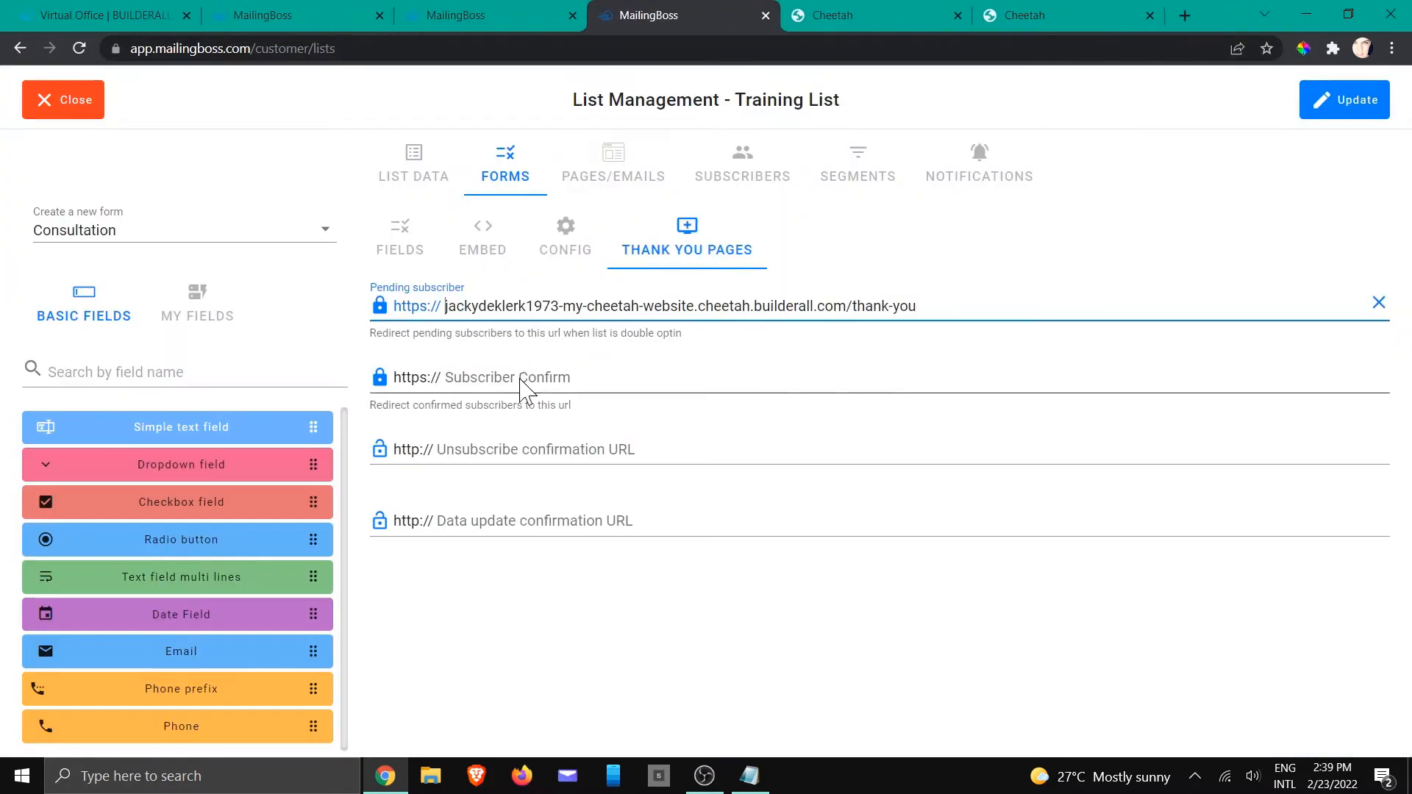
pyautogui.write('https://jackydeklerk1973-my-cheetah-website.cheetah.builderall.com/confirm')
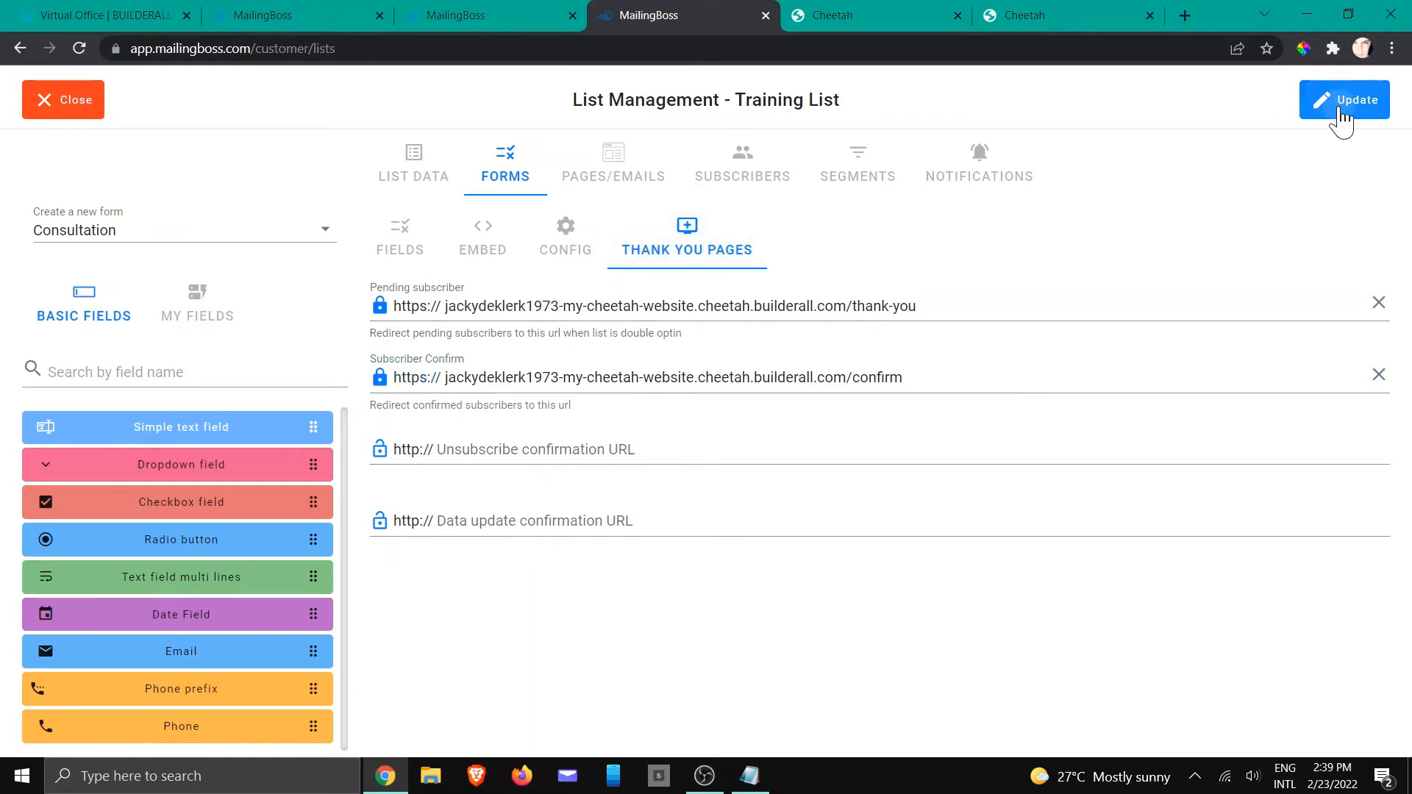
# Update the Consultation form, recheck its Thank You Pages tab, and return to Cheetah.
pyautogui.click(1343, 99)
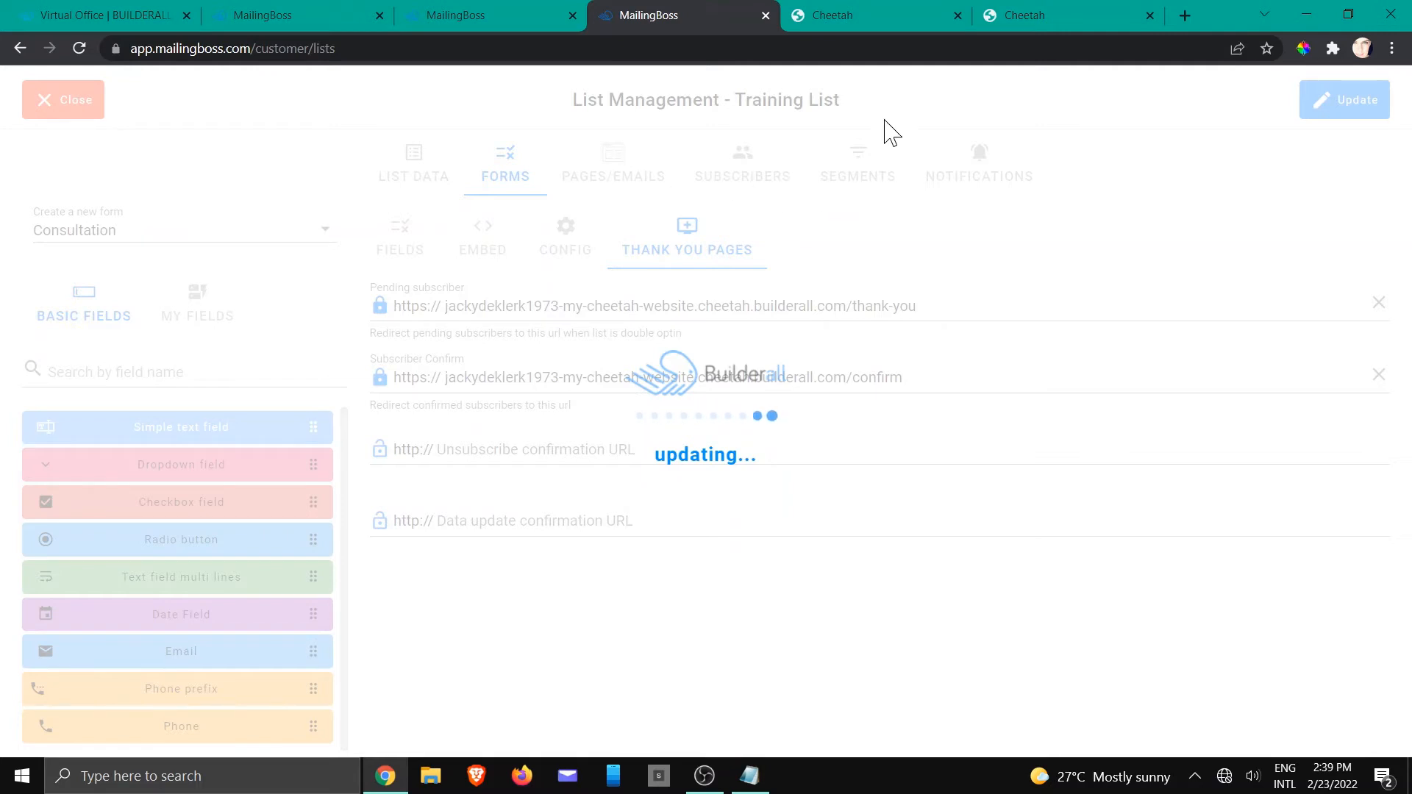
pyautogui.moveTo(874, 15)
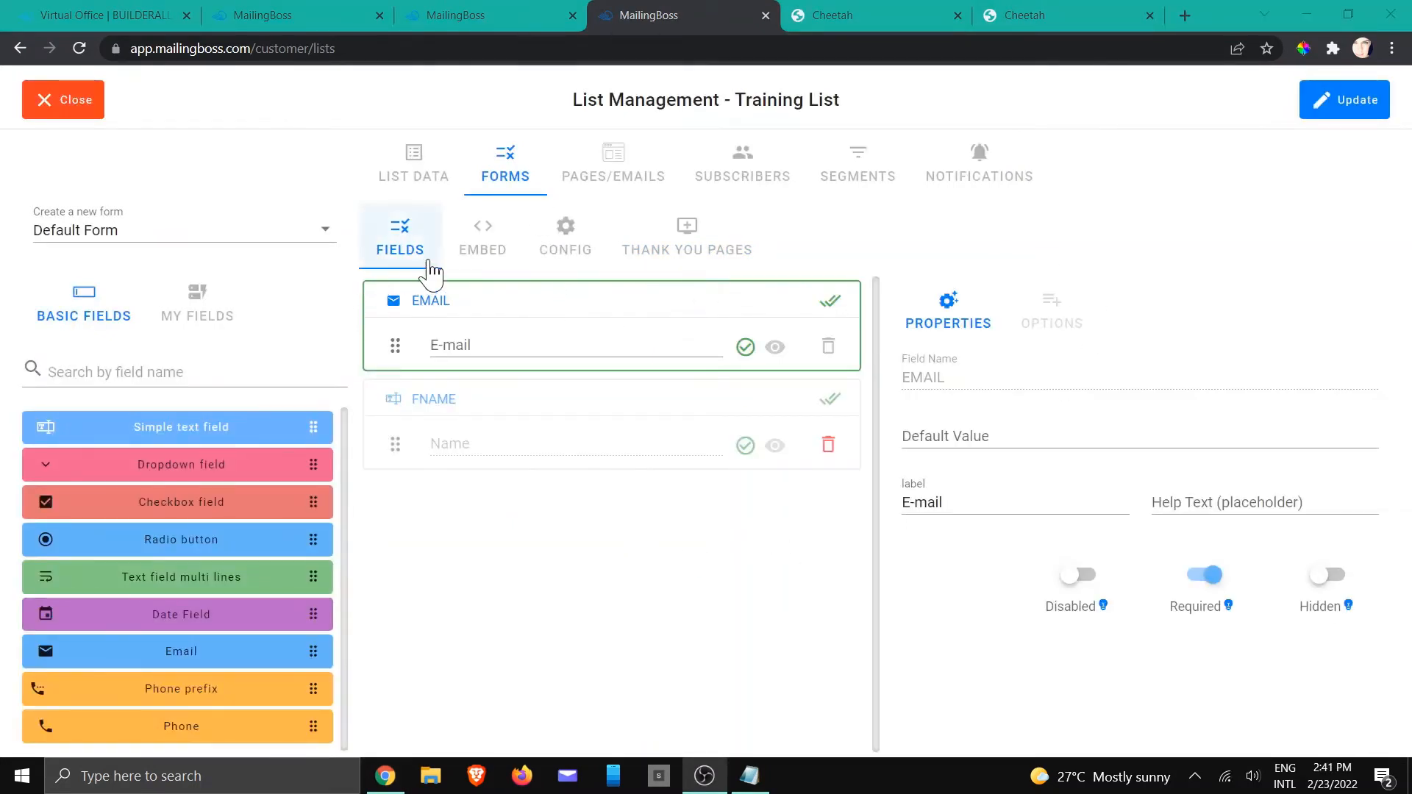
pyautogui.click(687, 236)
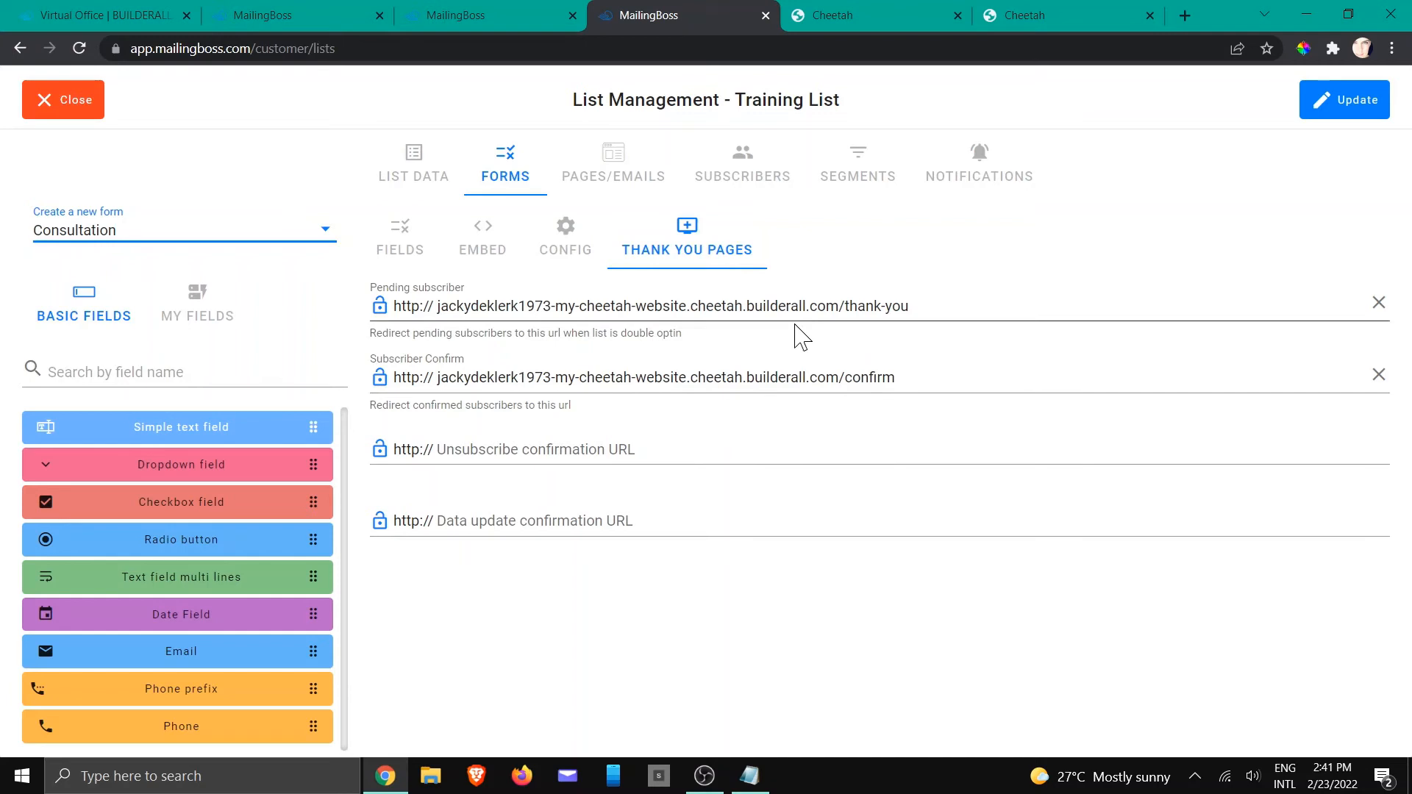
pyautogui.click(873, 15)
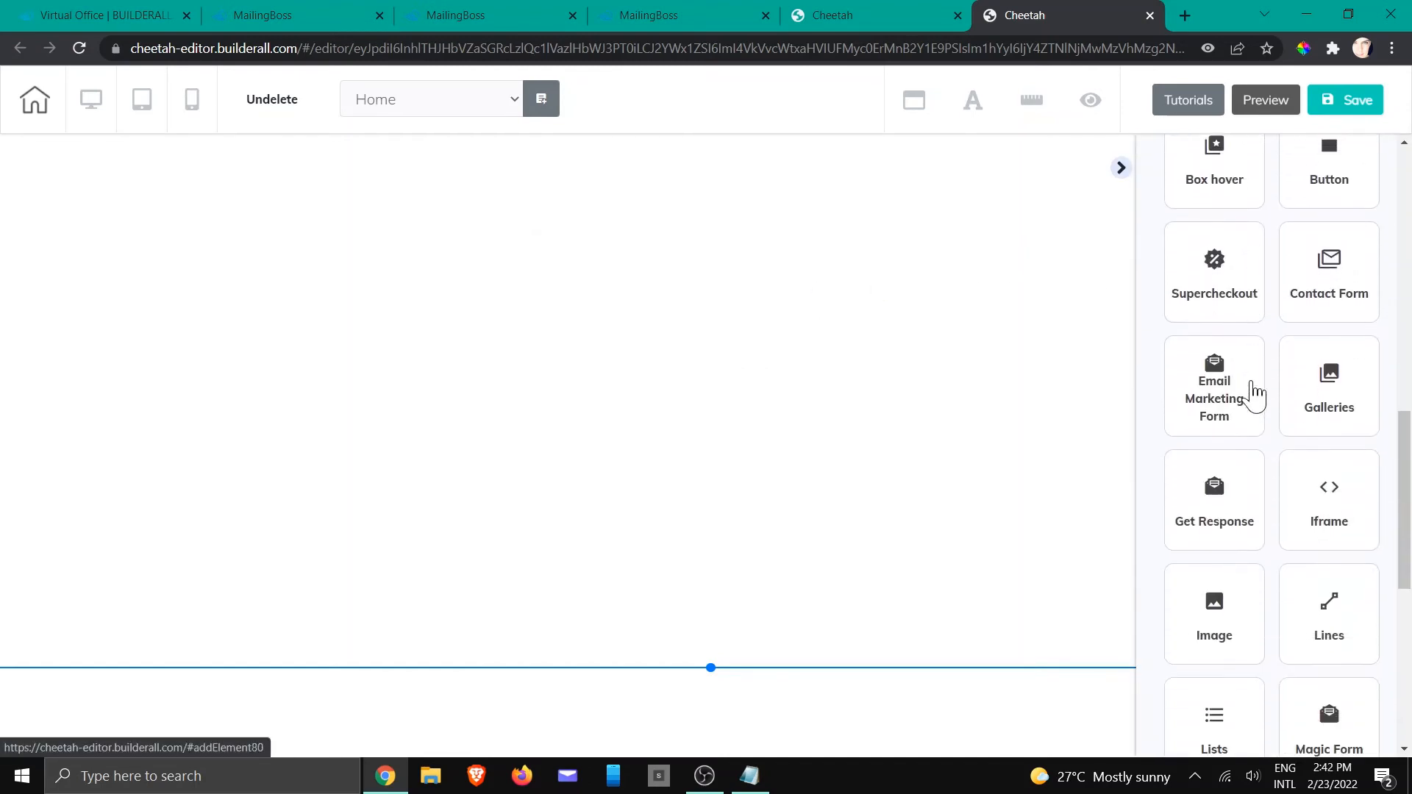
# Add an Email Marketing Form element linked to Consultation / Training List and save.
pyautogui.click(1213, 385)
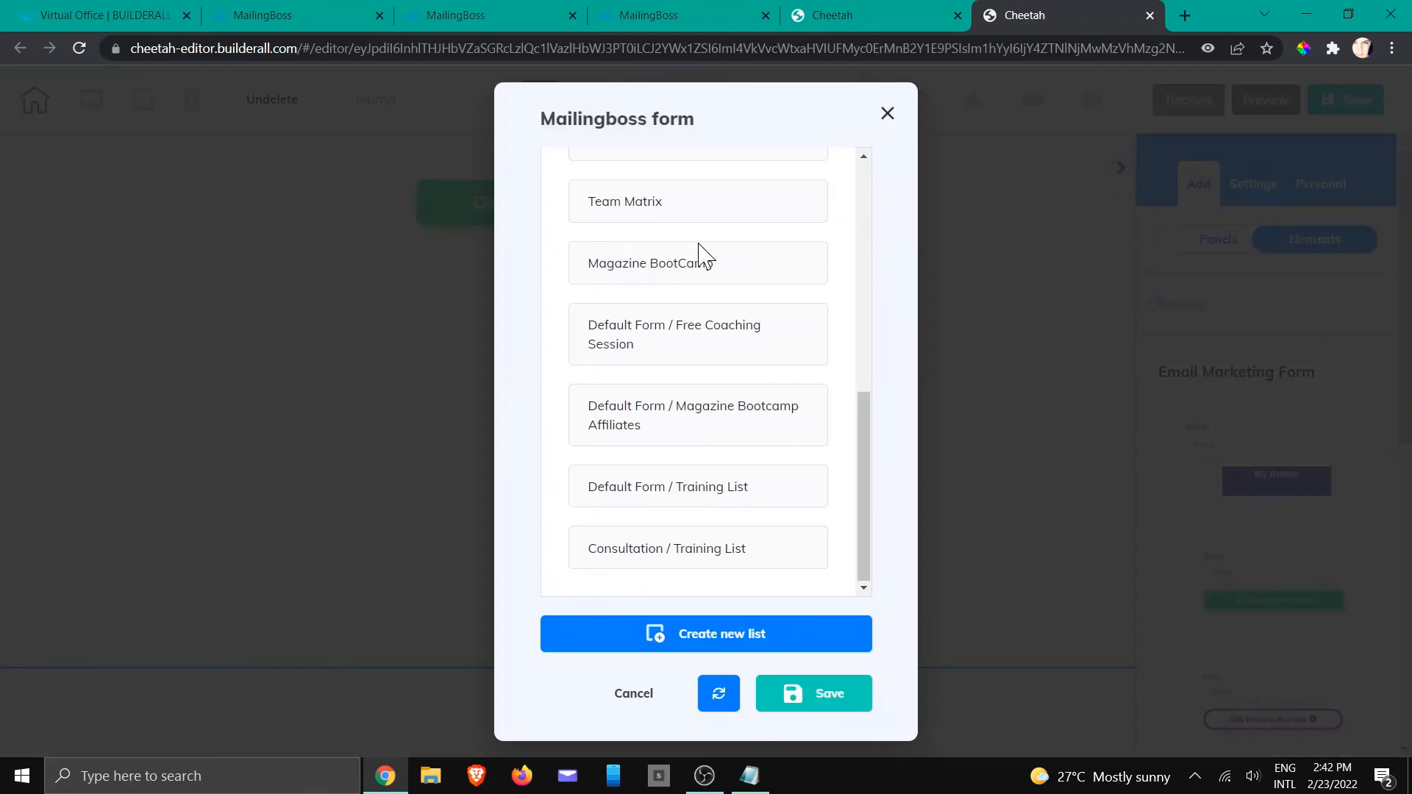
pyautogui.click(698, 549)
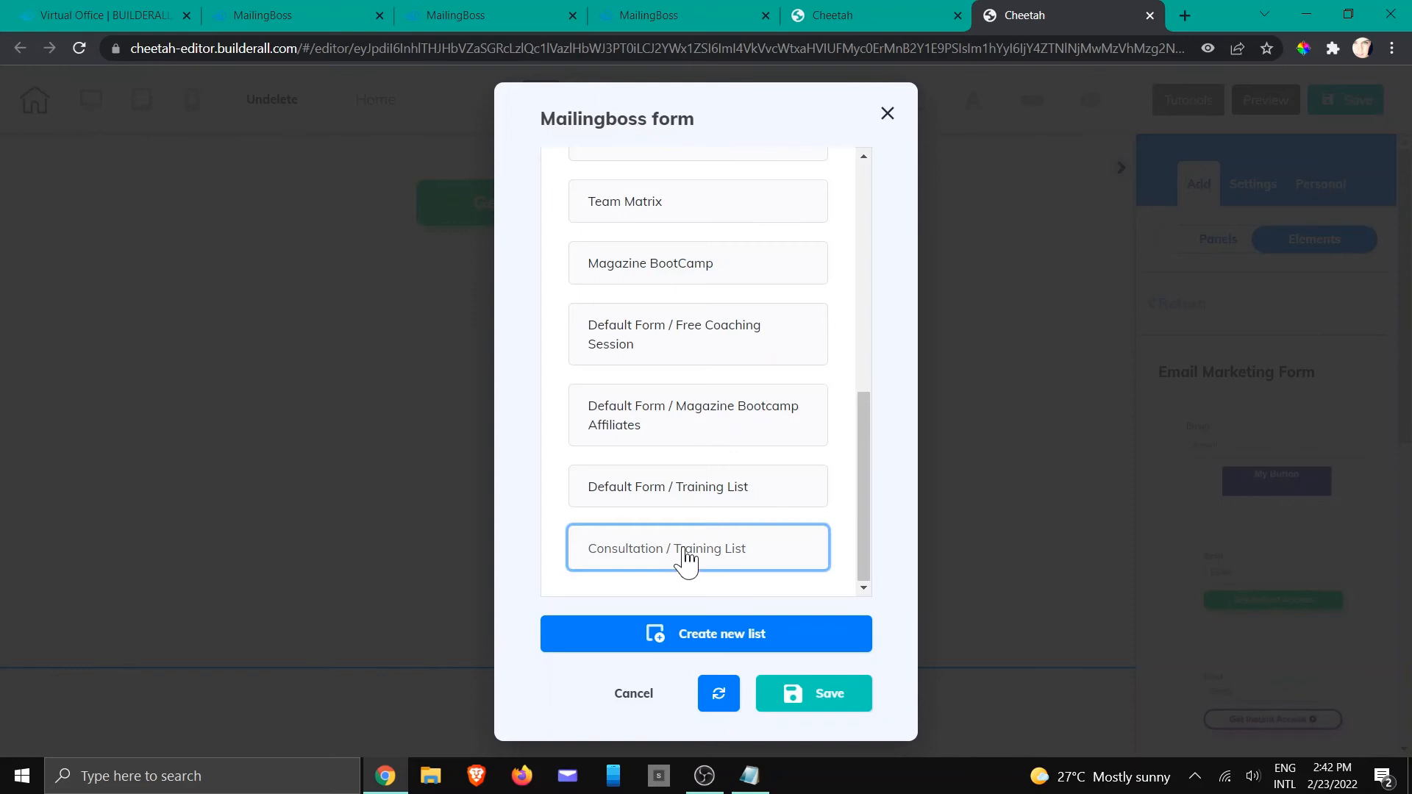
pyautogui.click(811, 694)
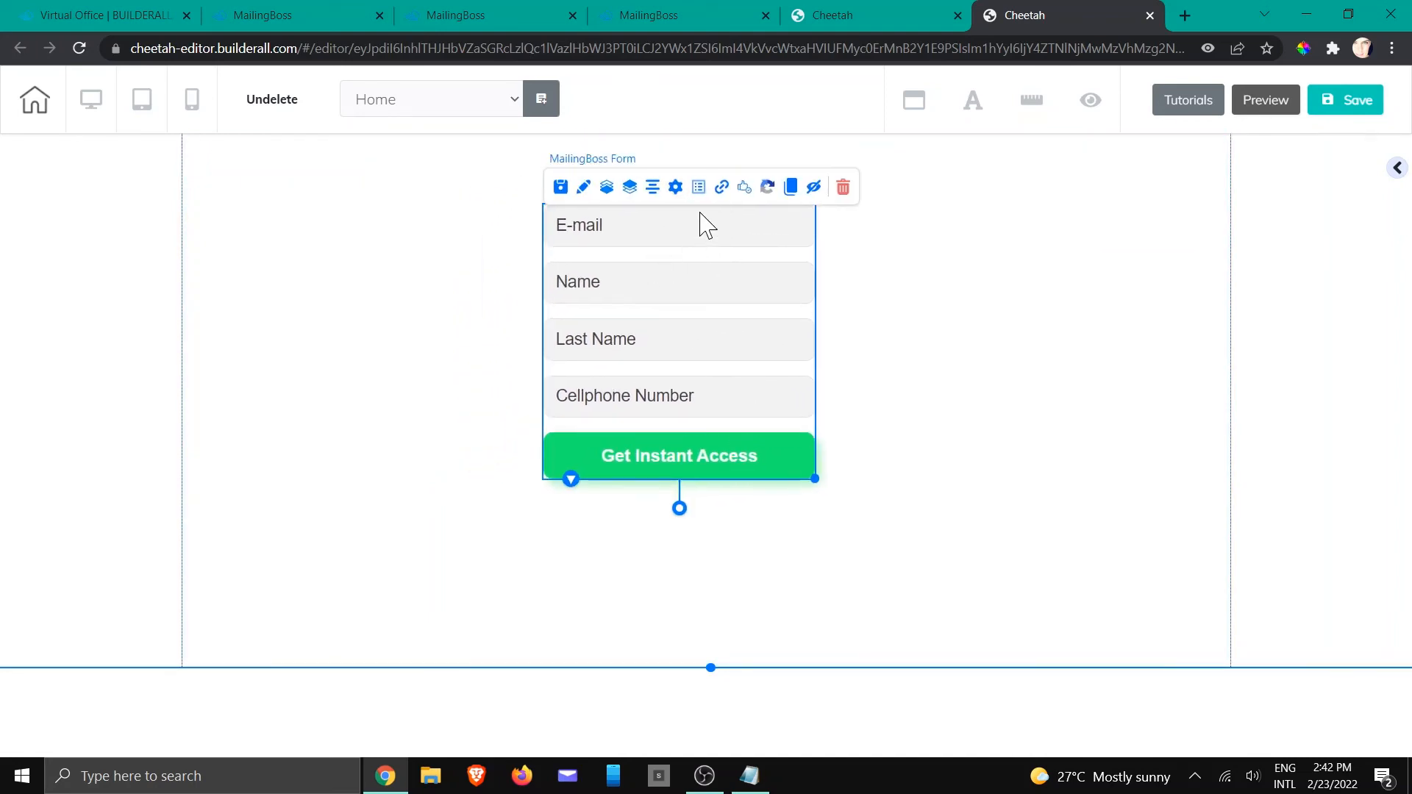
pyautogui.moveTo(722, 188)
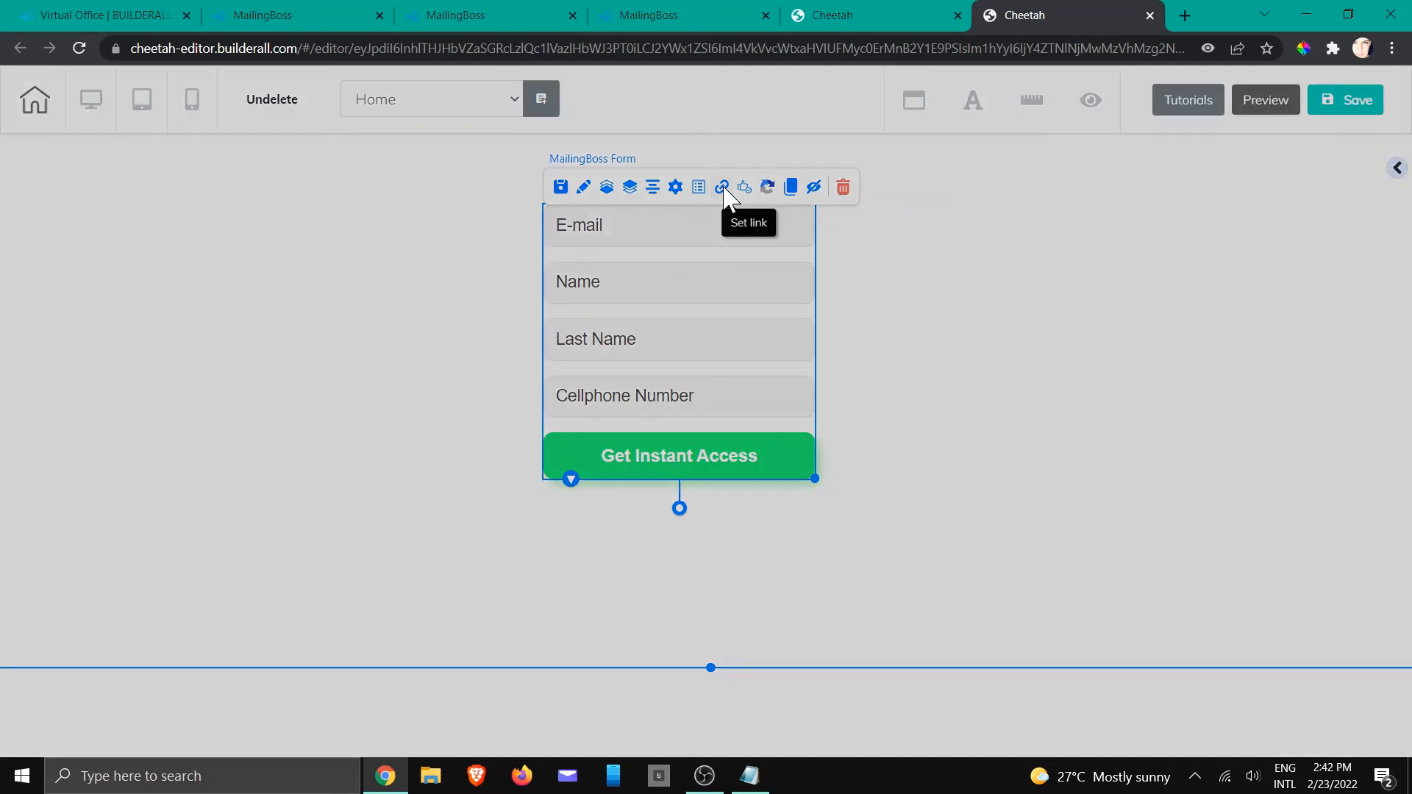
pyautogui.moveTo(907, 366)
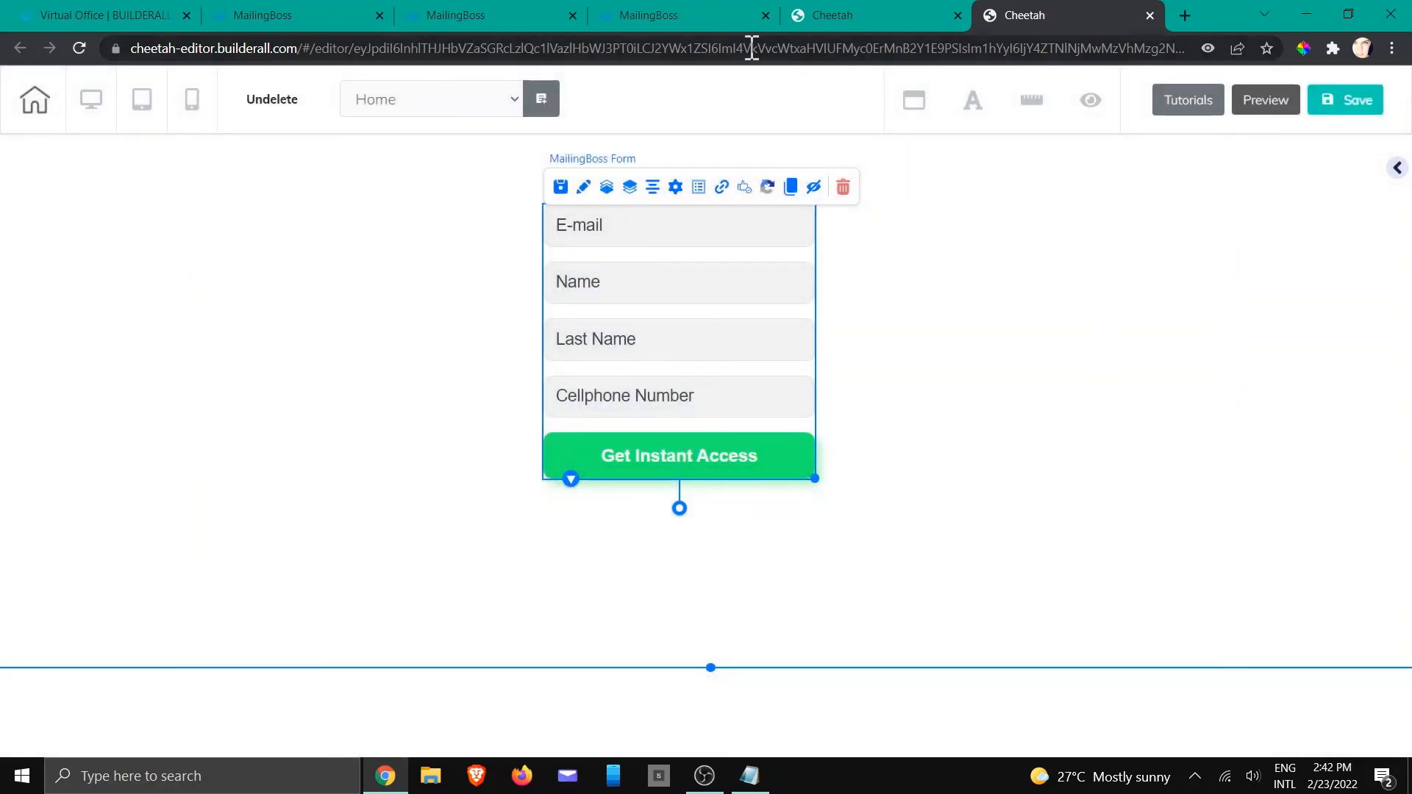
# Switch back to the MailingBoss tab showing the Consultation form's redirect URLs.
pyautogui.click(679, 15)
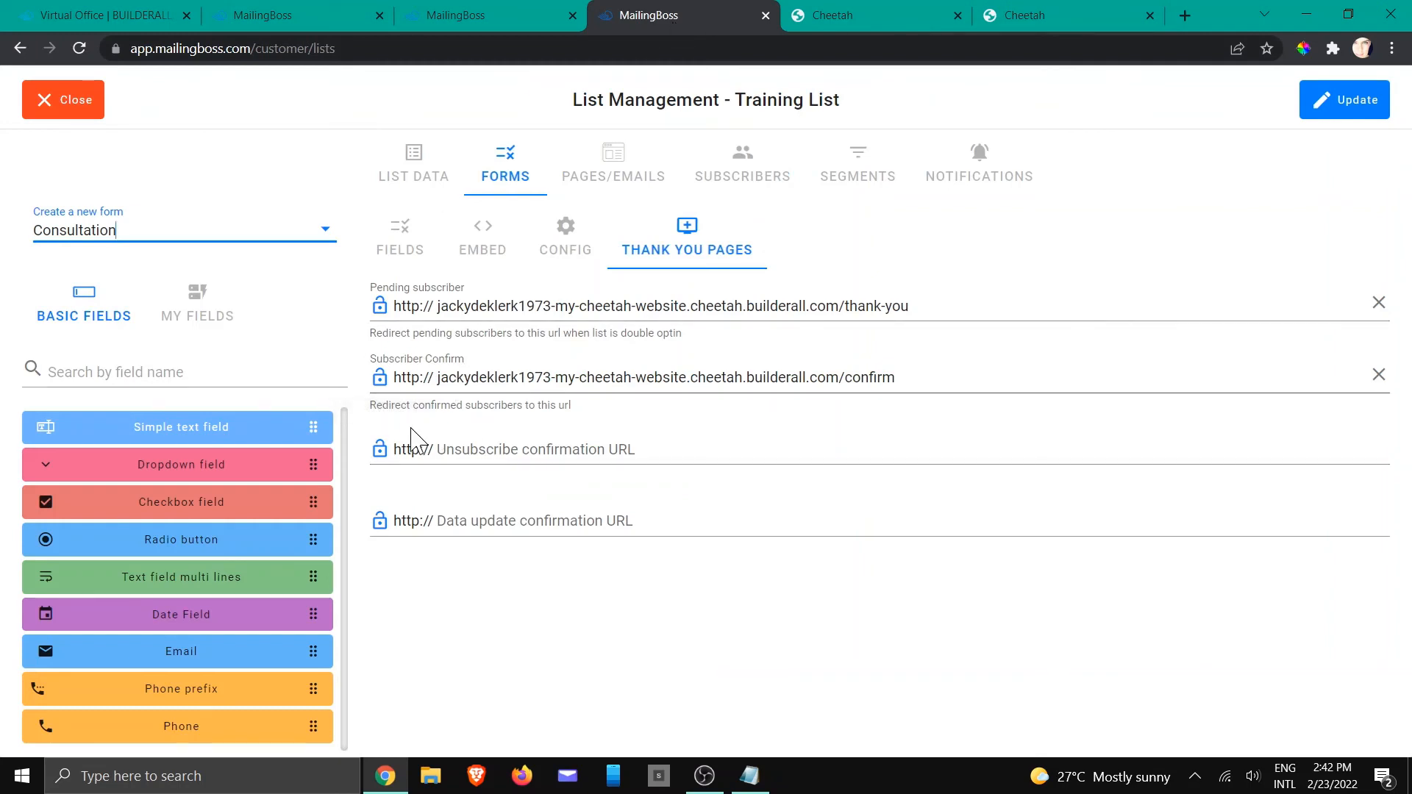
pyautogui.moveTo(438, 326)
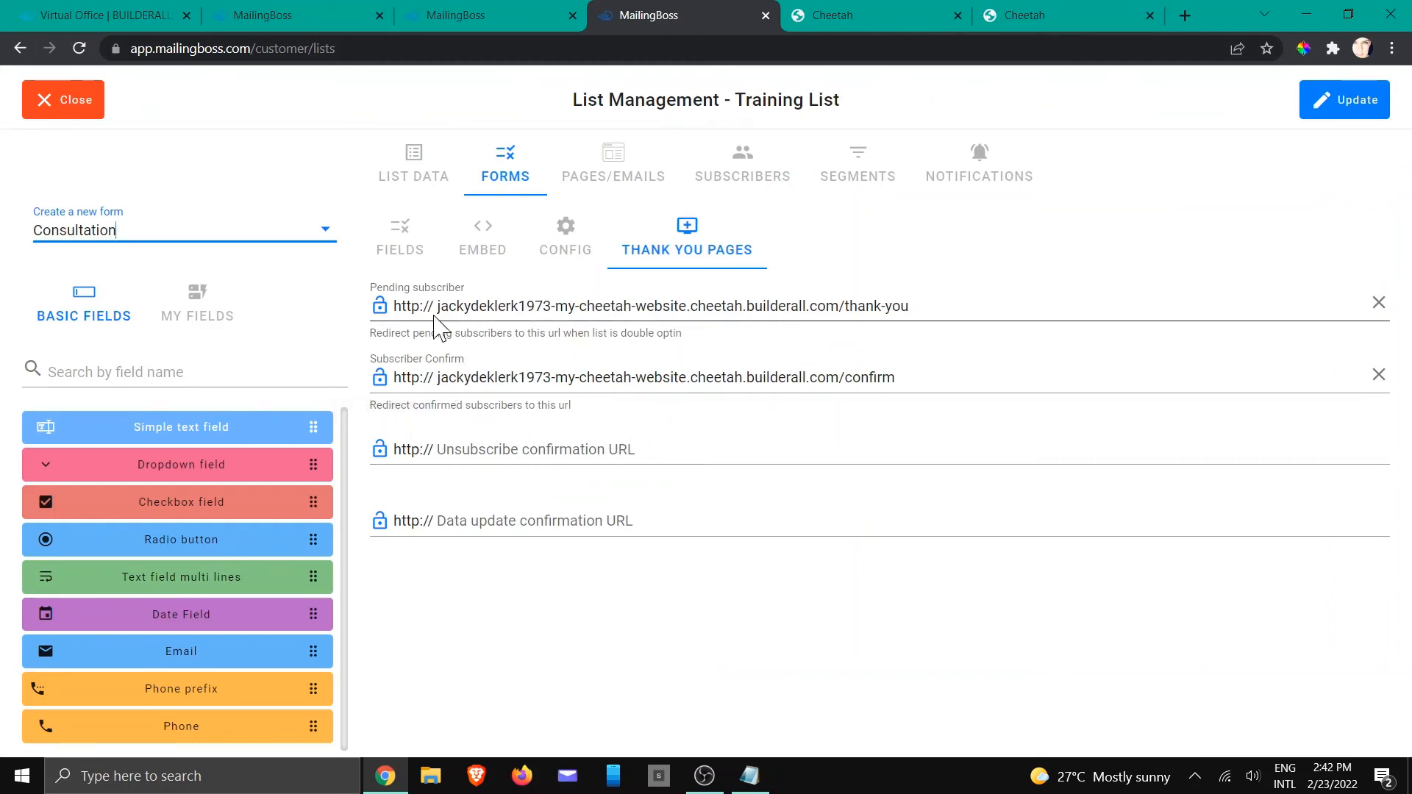
pyautogui.moveTo(1022, 567)
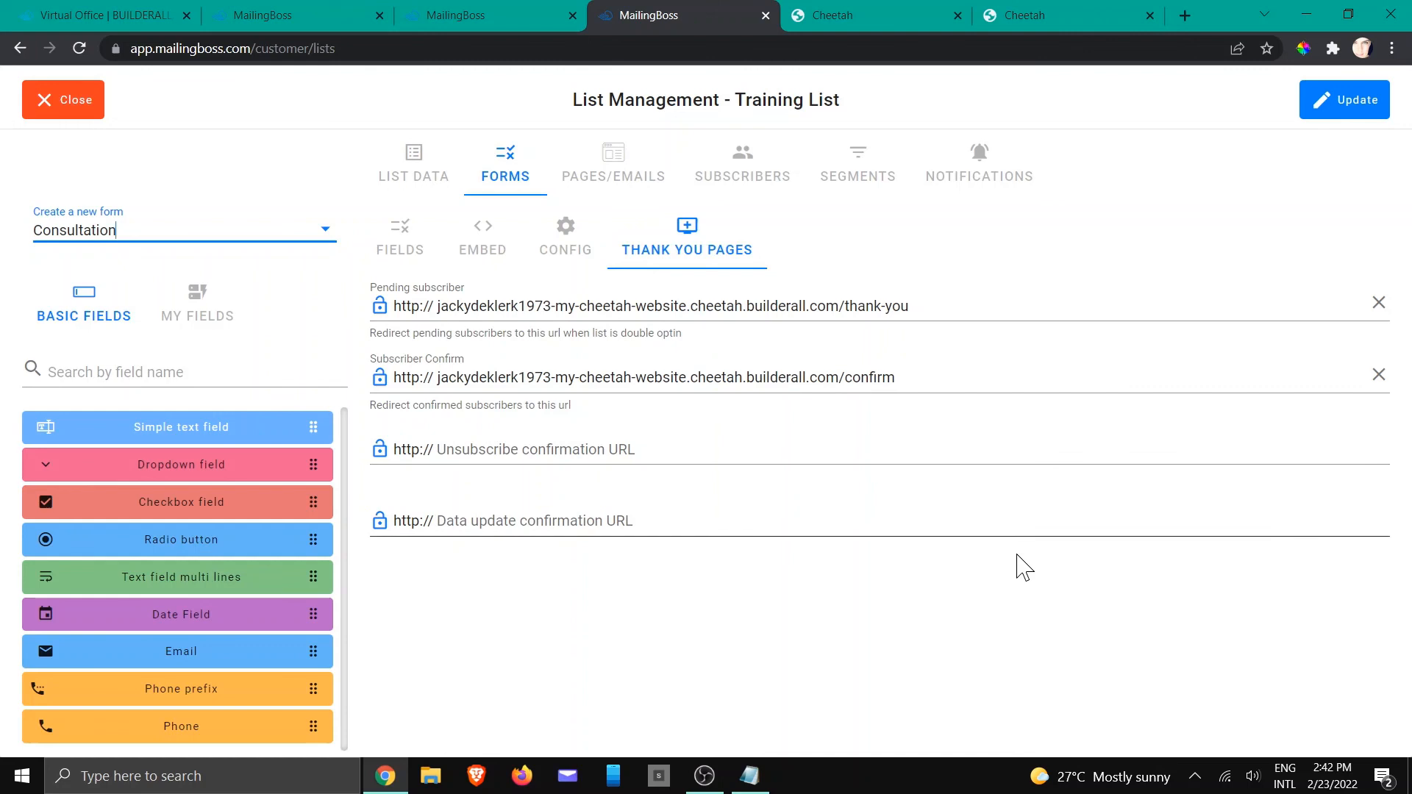